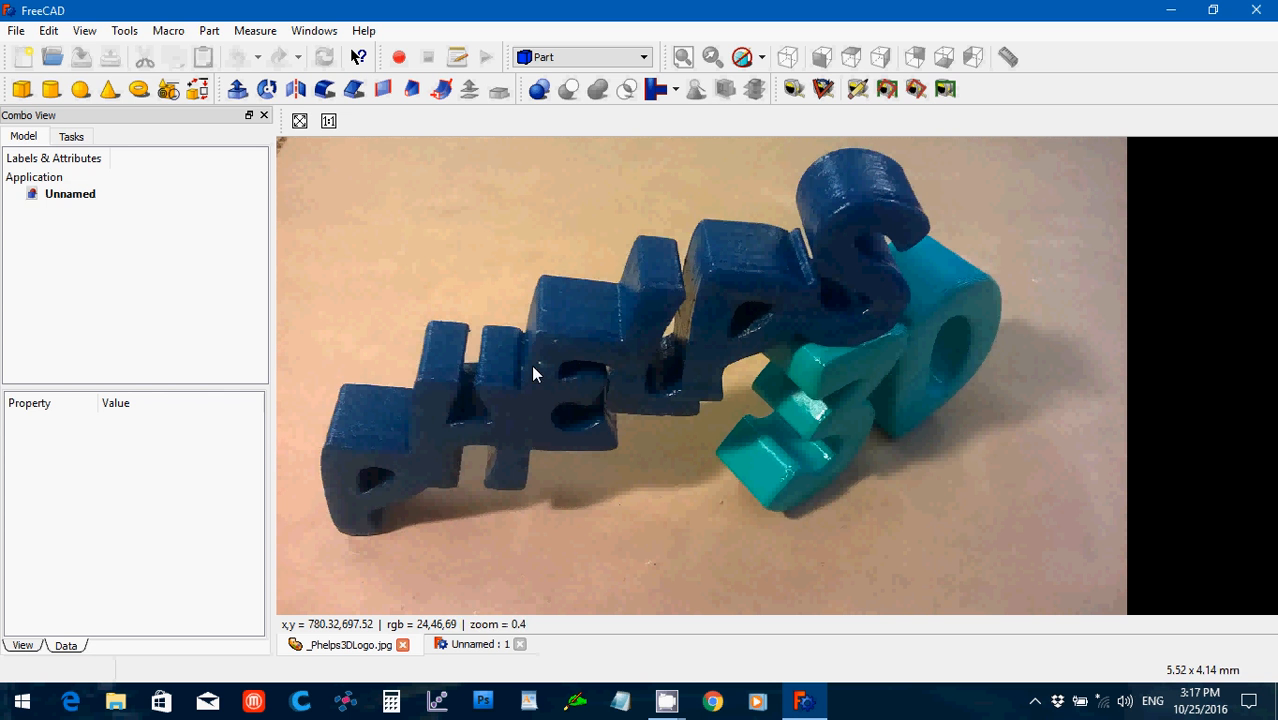
pyautogui.moveTo(407, 656)
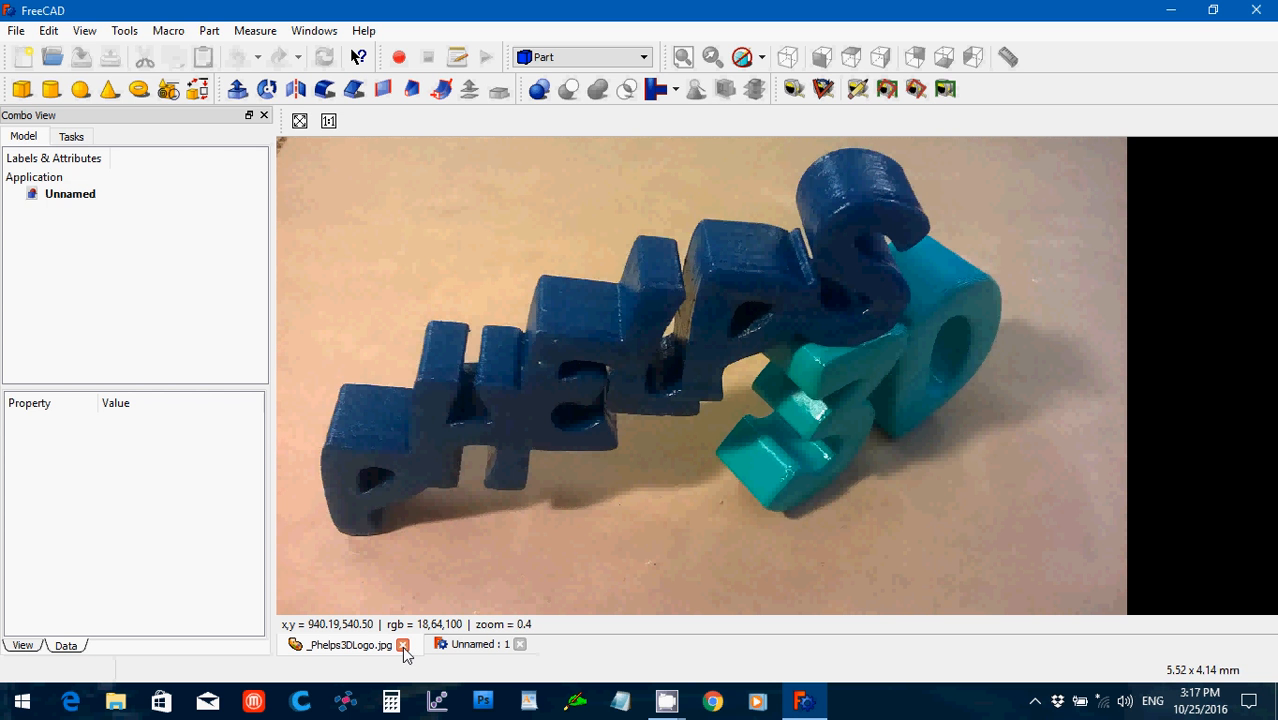
# - Close the _Phelps3DLogo.jpg photo tab so only the Unnamed document remains
pyautogui.click(403, 644)
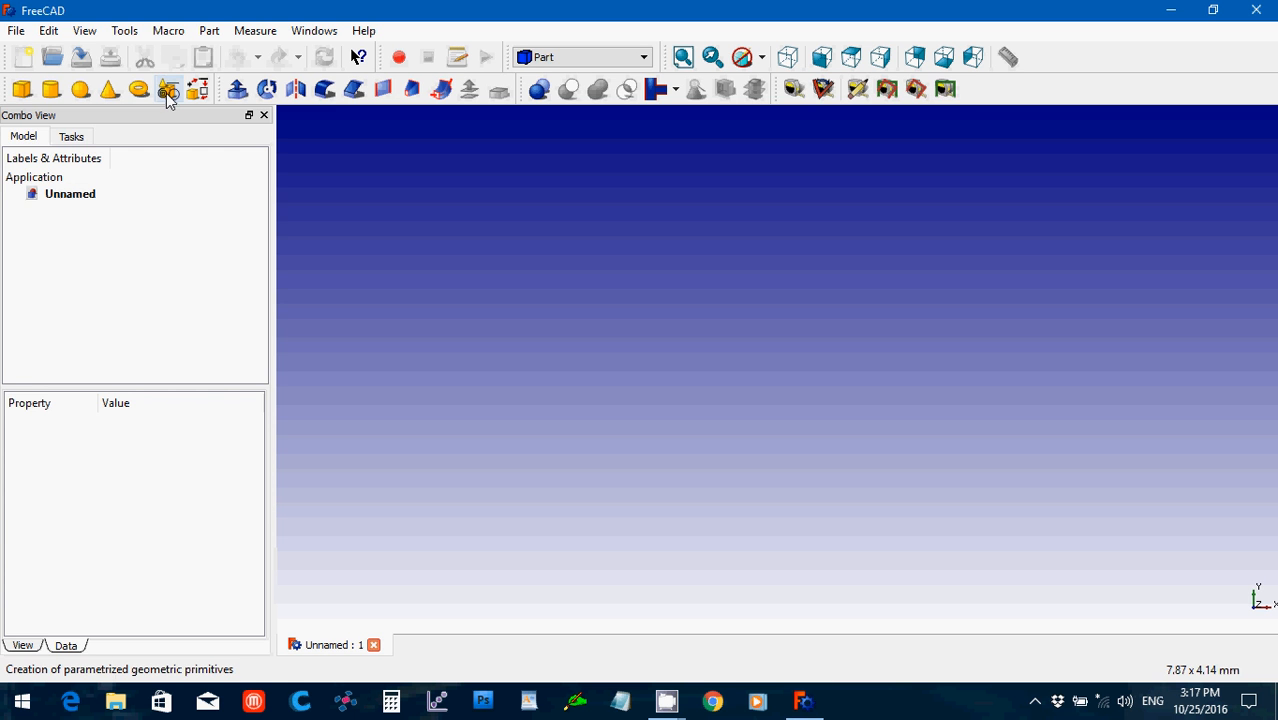
# - Create a Helix primitive with pitch 5 mm, height 25 mm, radius 30 mm and 20° angle
pyautogui.click(169, 90)
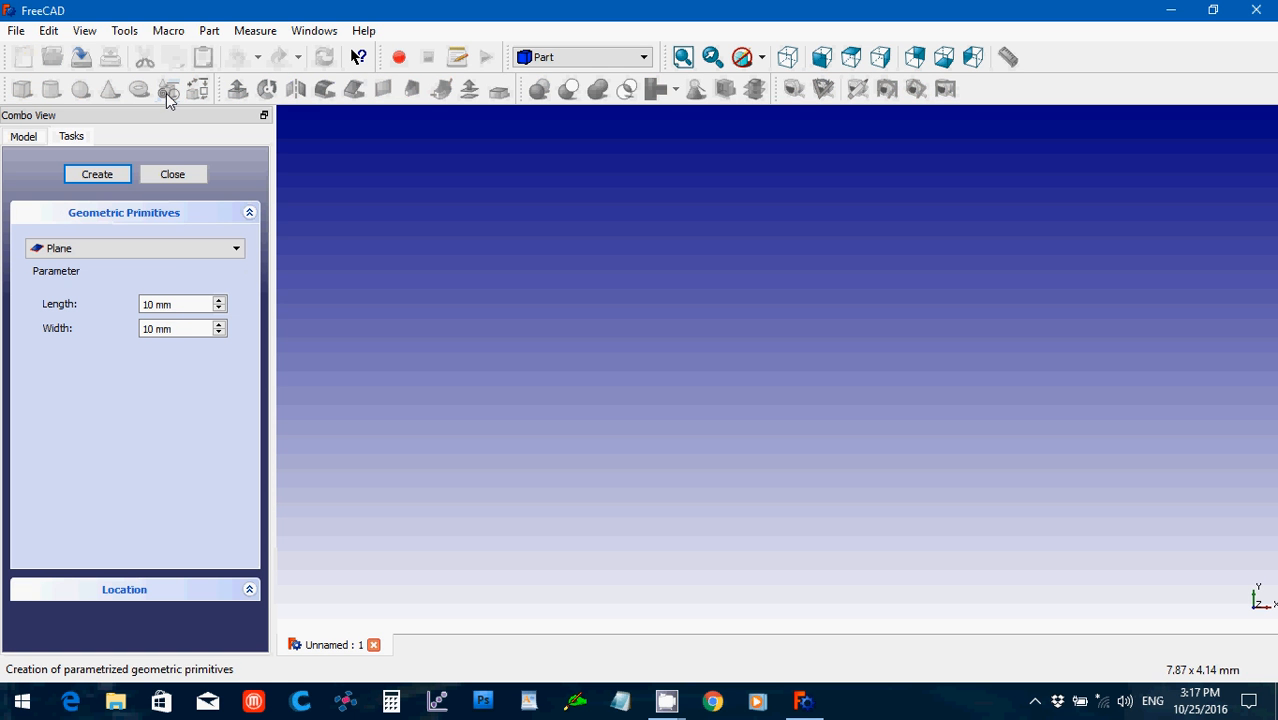
pyautogui.moveTo(170, 258)
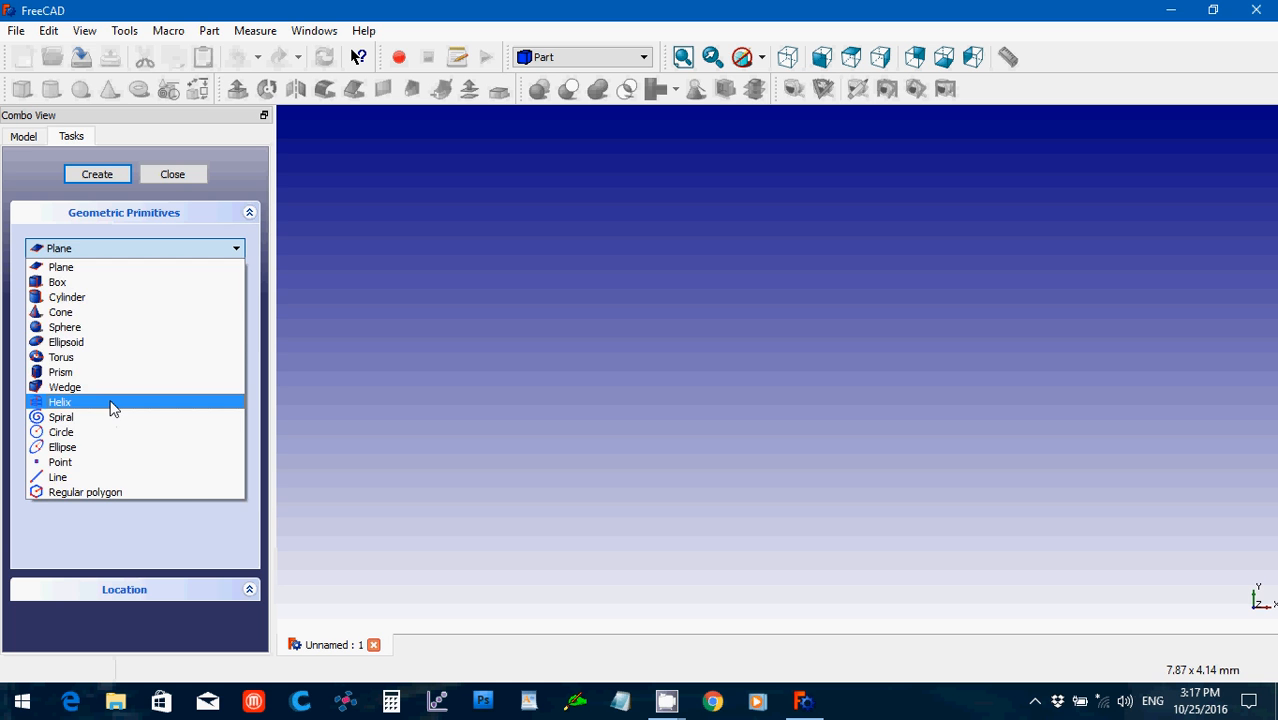
pyautogui.click(59, 402)
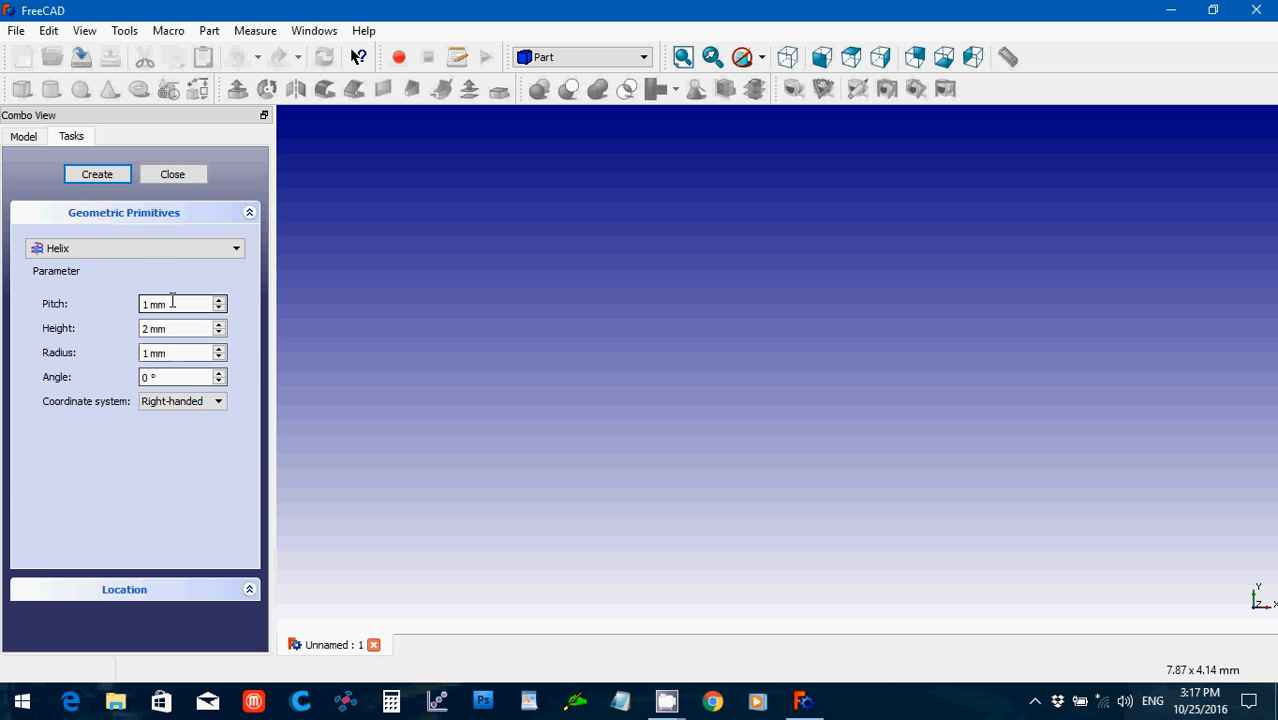
pyautogui.tripleClick(182, 303)
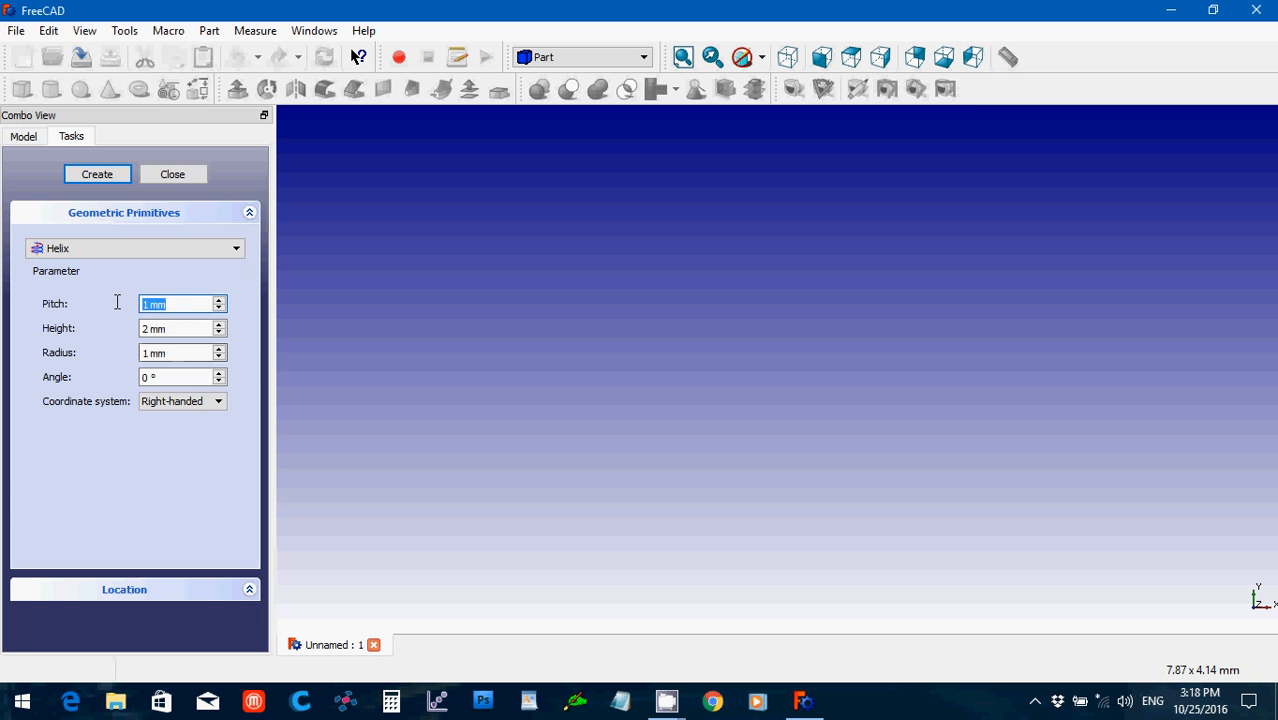
pyautogui.write('5')
pyautogui.click(183, 328)
pyautogui.write('25')
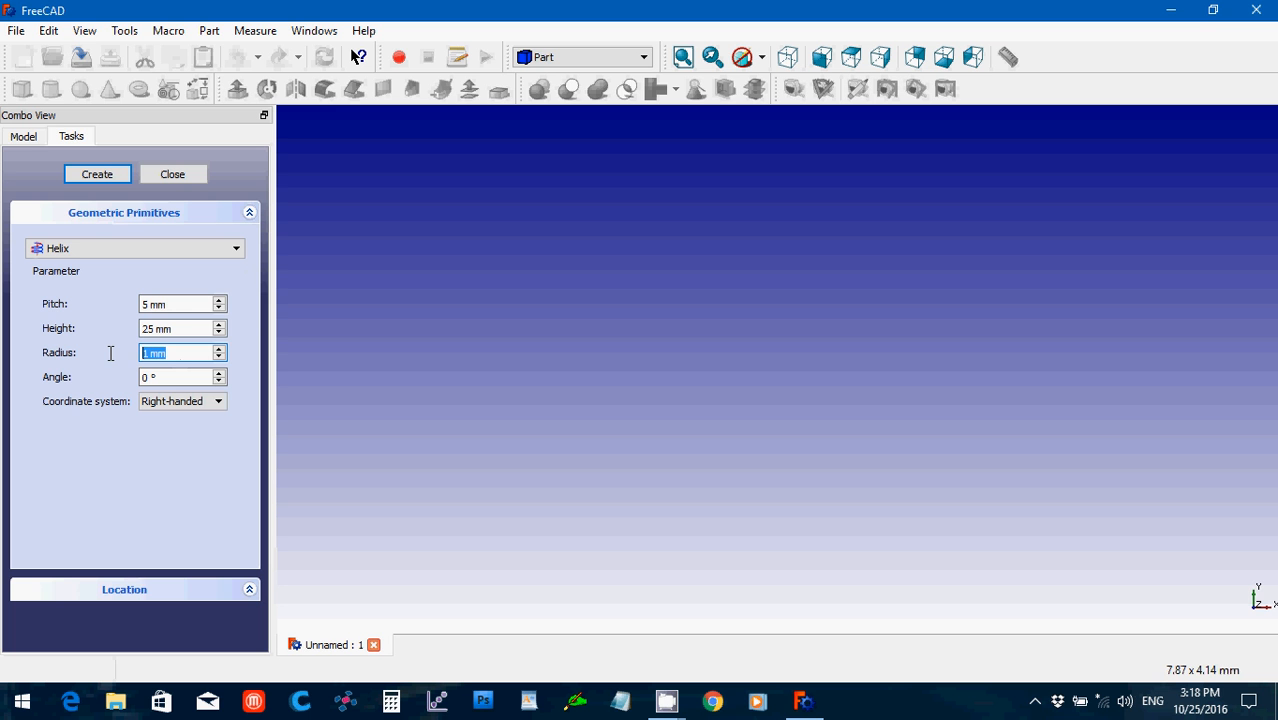
pyautogui.write('30')
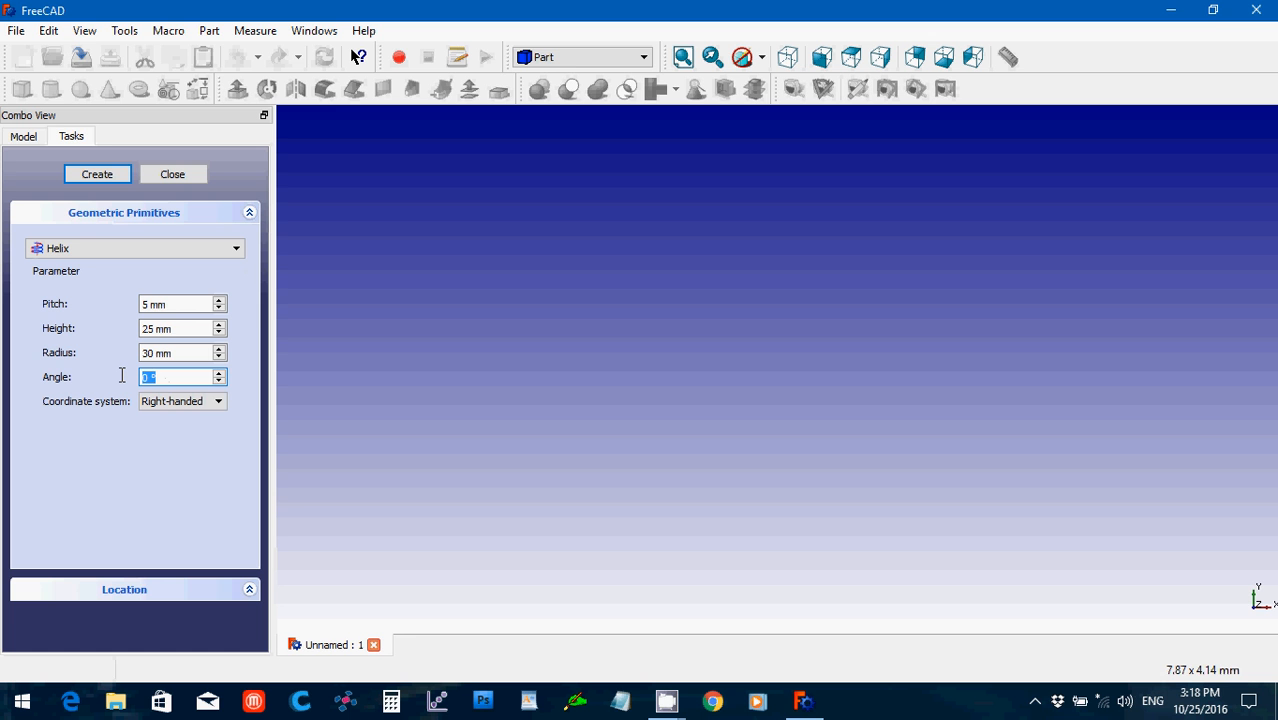
pyautogui.write('20')
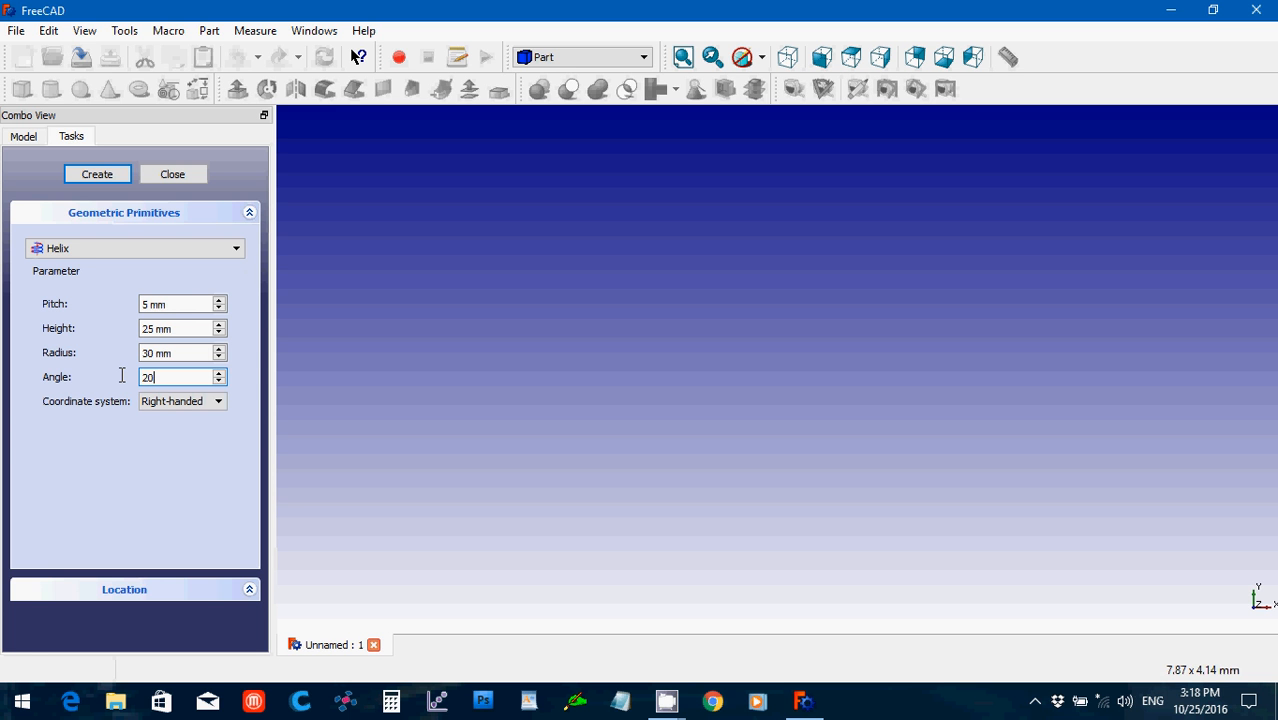
pyautogui.click(97, 173)
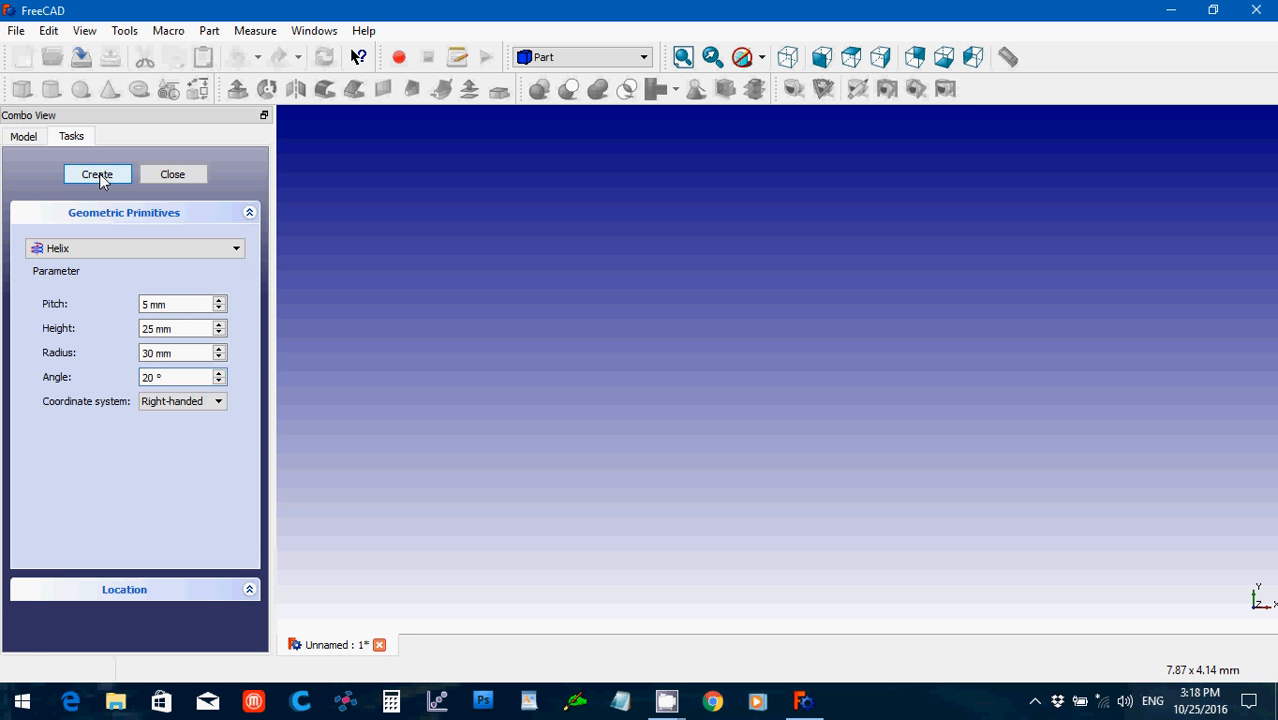
pyautogui.click(97, 174)
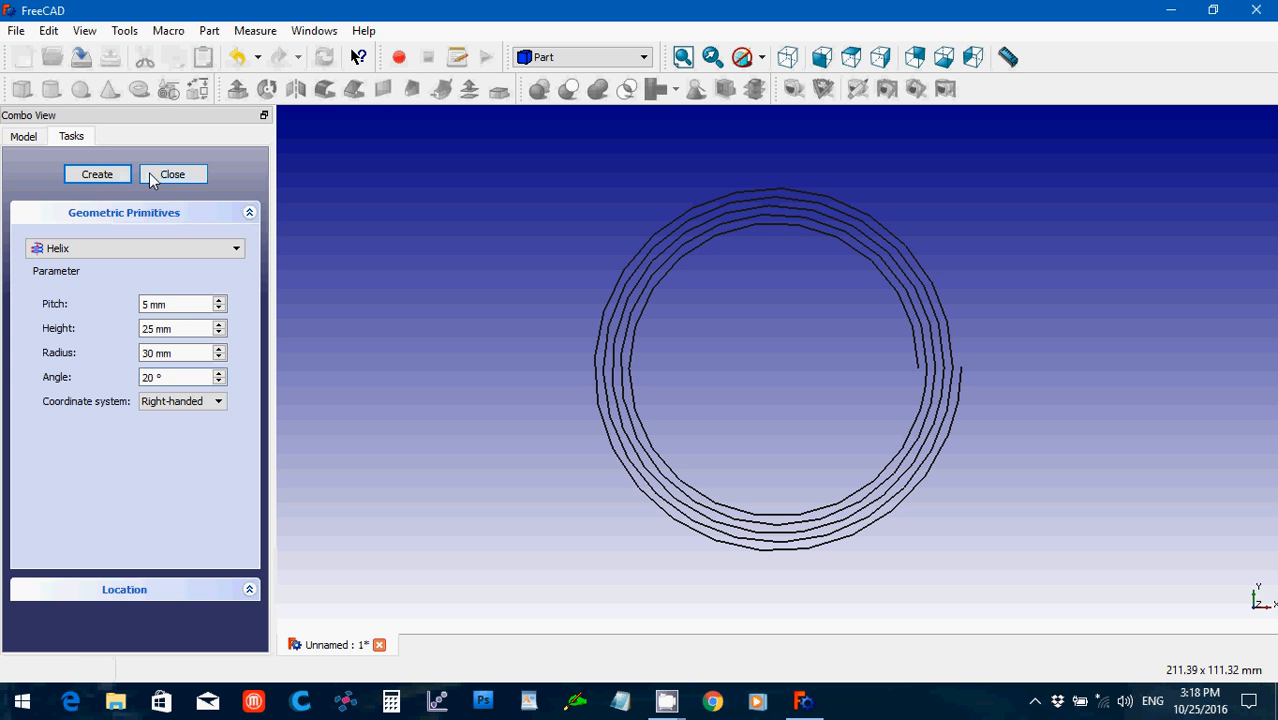
# - Close the primitives panel and view the tapered helix in axonometric view
pyautogui.click(172, 174)
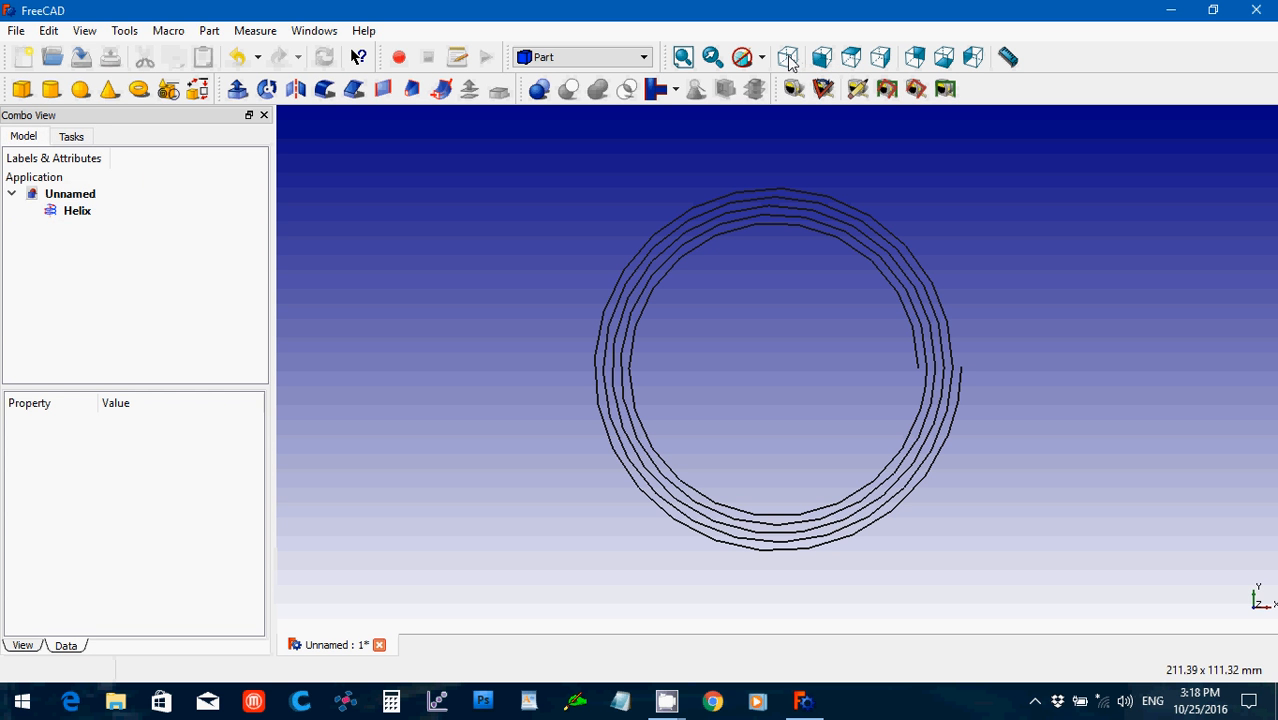
pyautogui.click(789, 57)
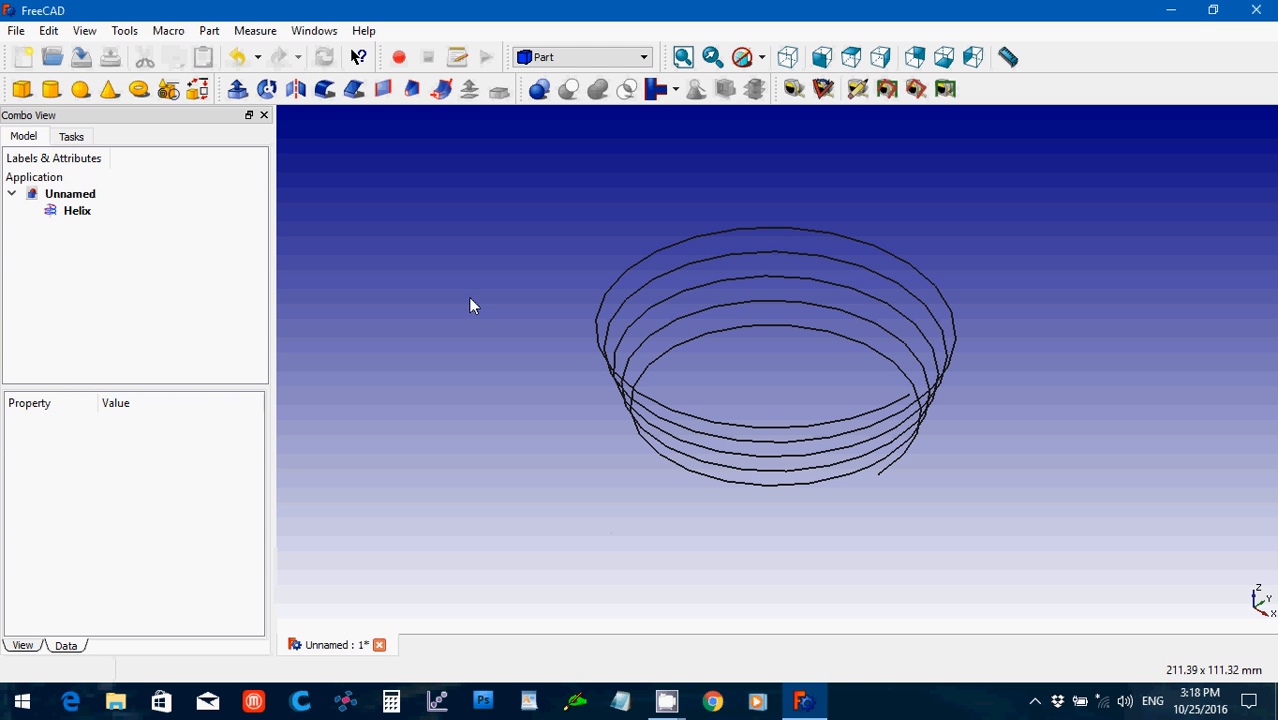
pyautogui.moveTo(800, 348)
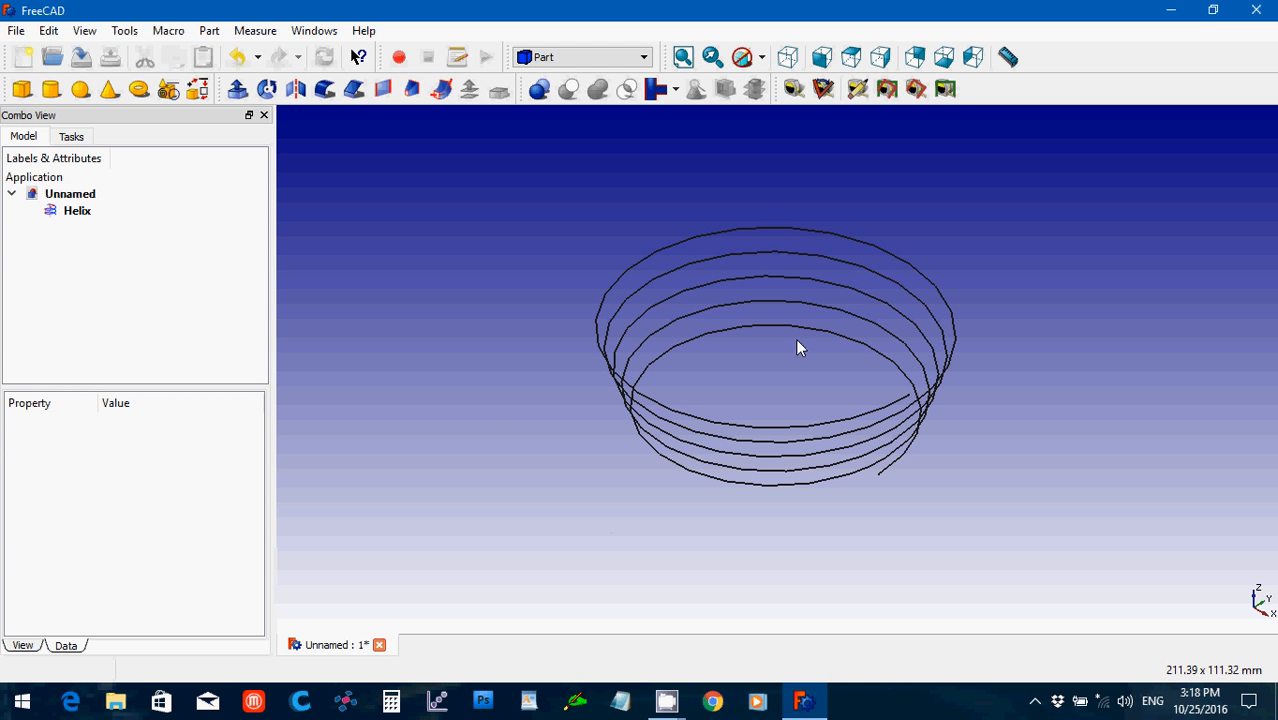
pyautogui.moveTo(813, 374)
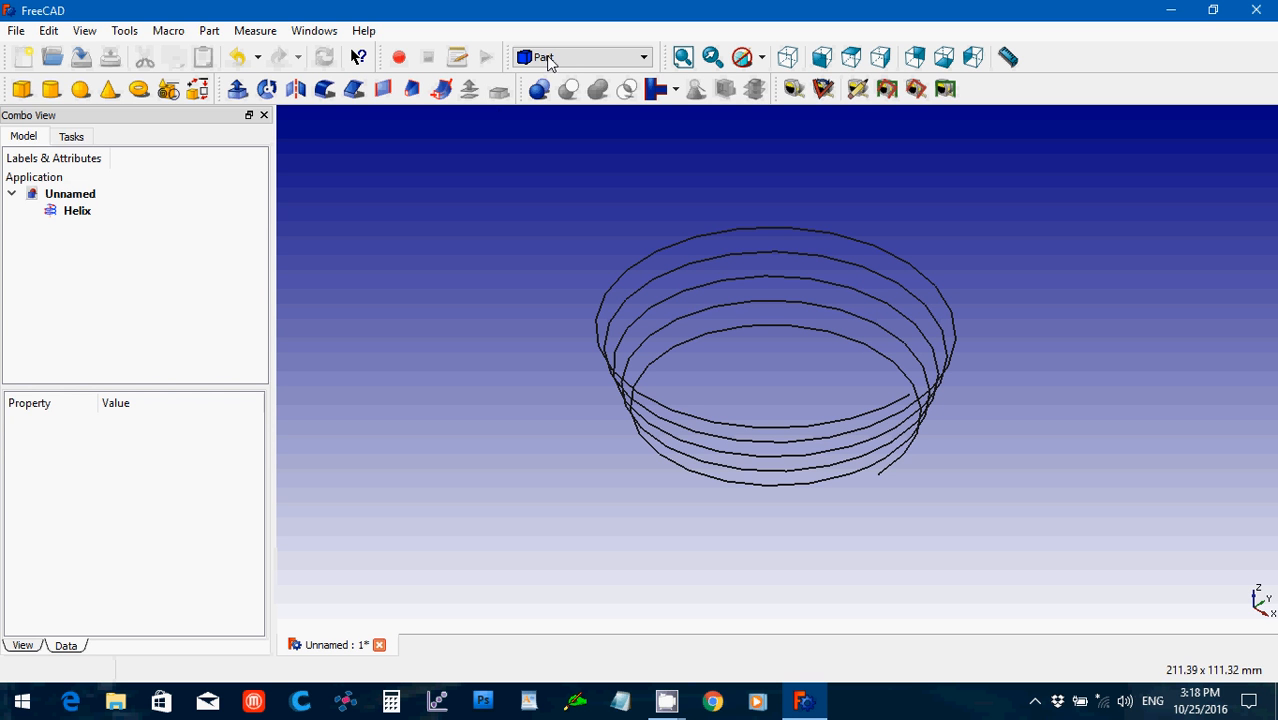
# - Switch to Part Design and start a new sketch on the XZ-Plane
pyautogui.click(643, 57)
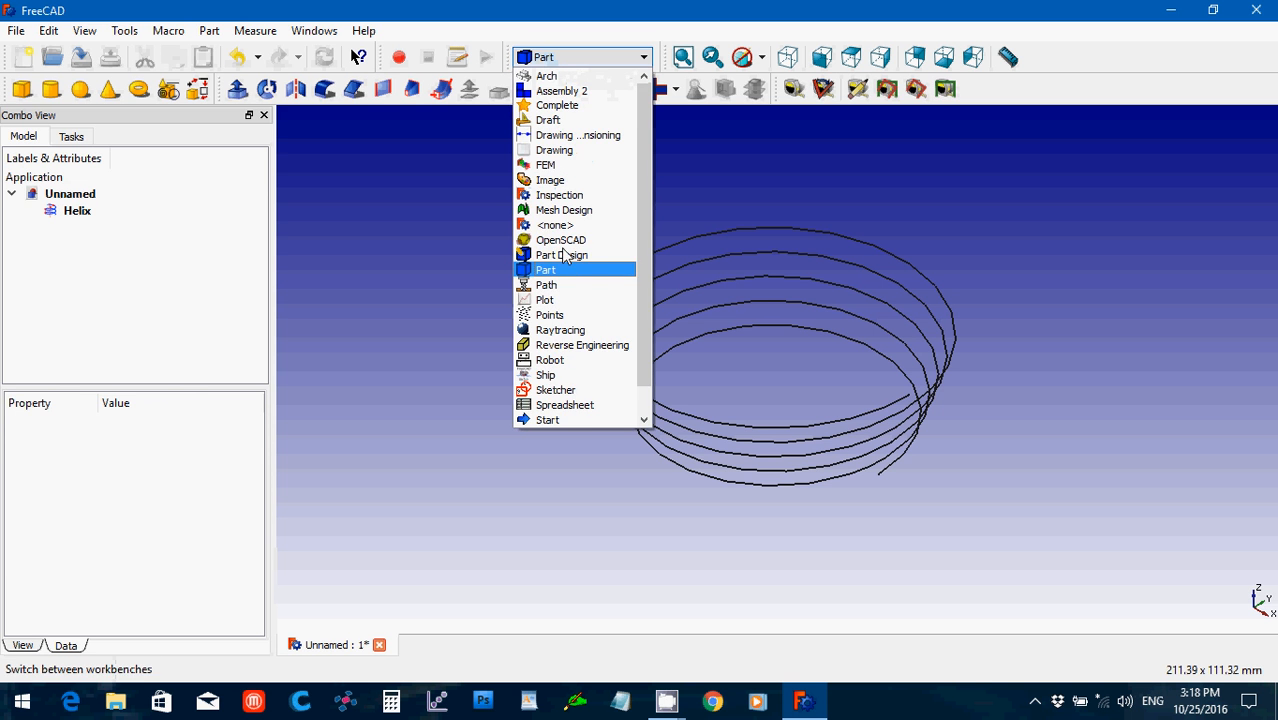
pyautogui.click(561, 254)
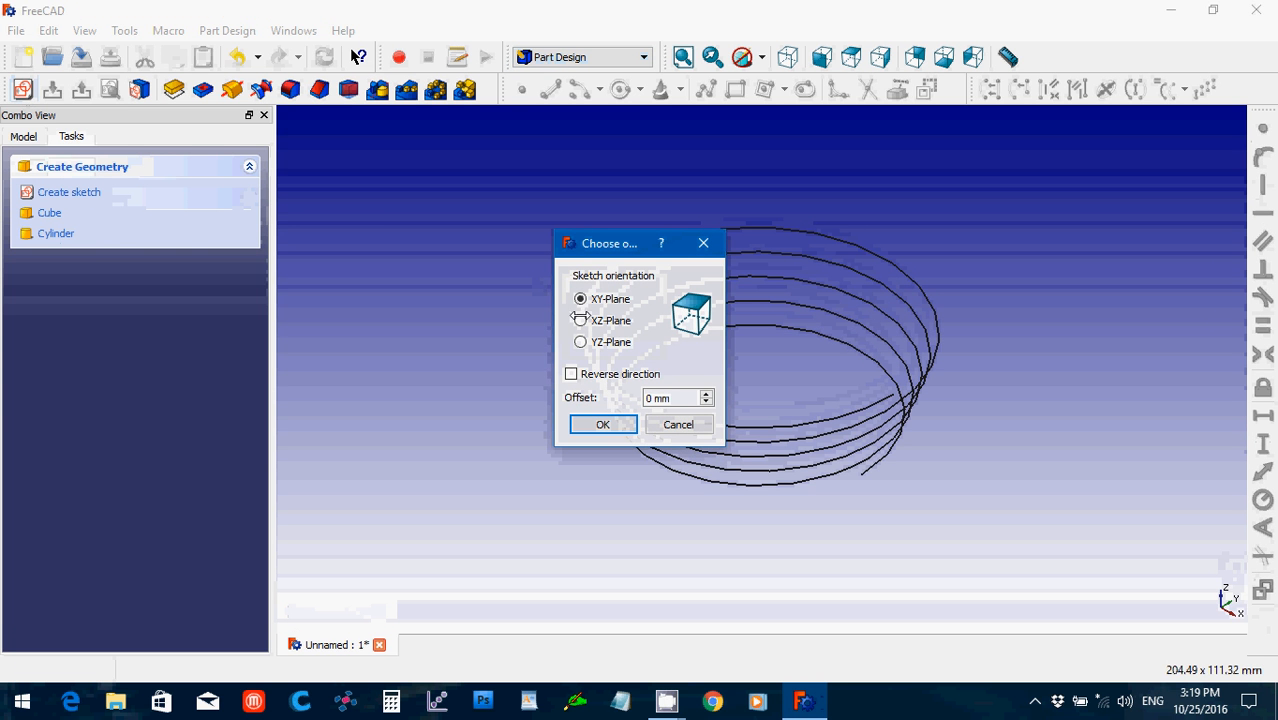
pyautogui.click(580, 320)
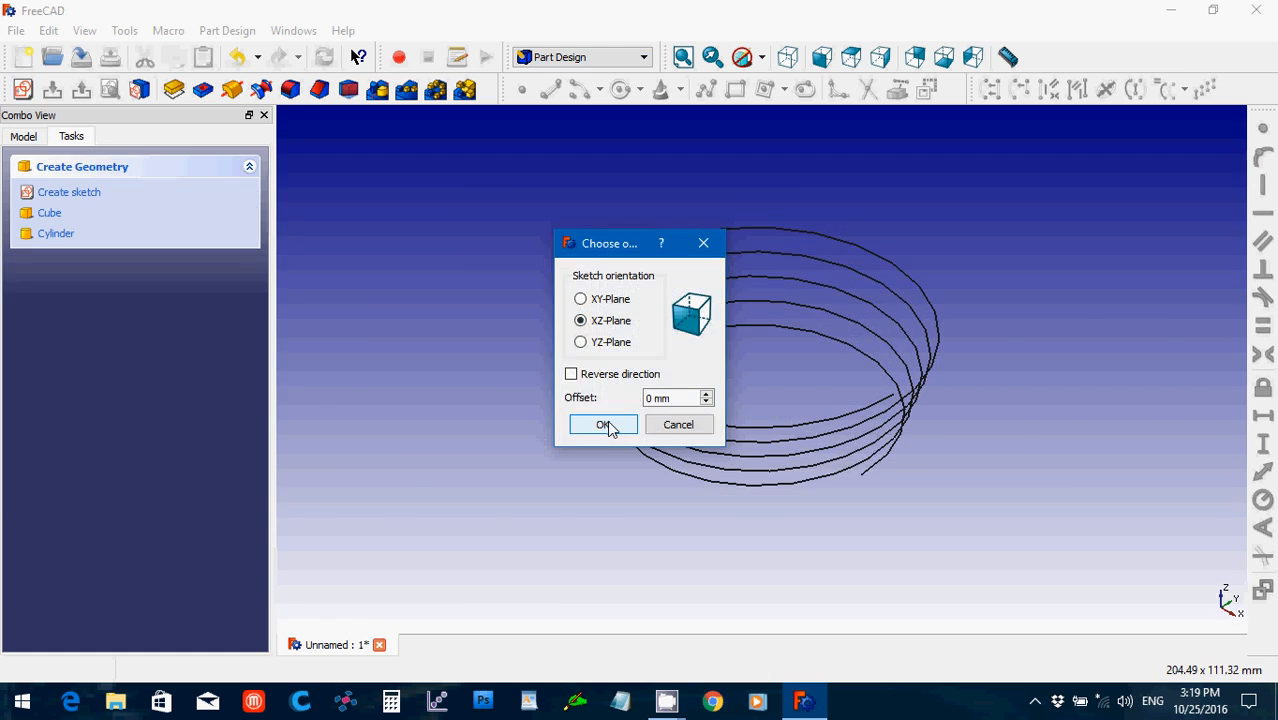
pyautogui.click(602, 424)
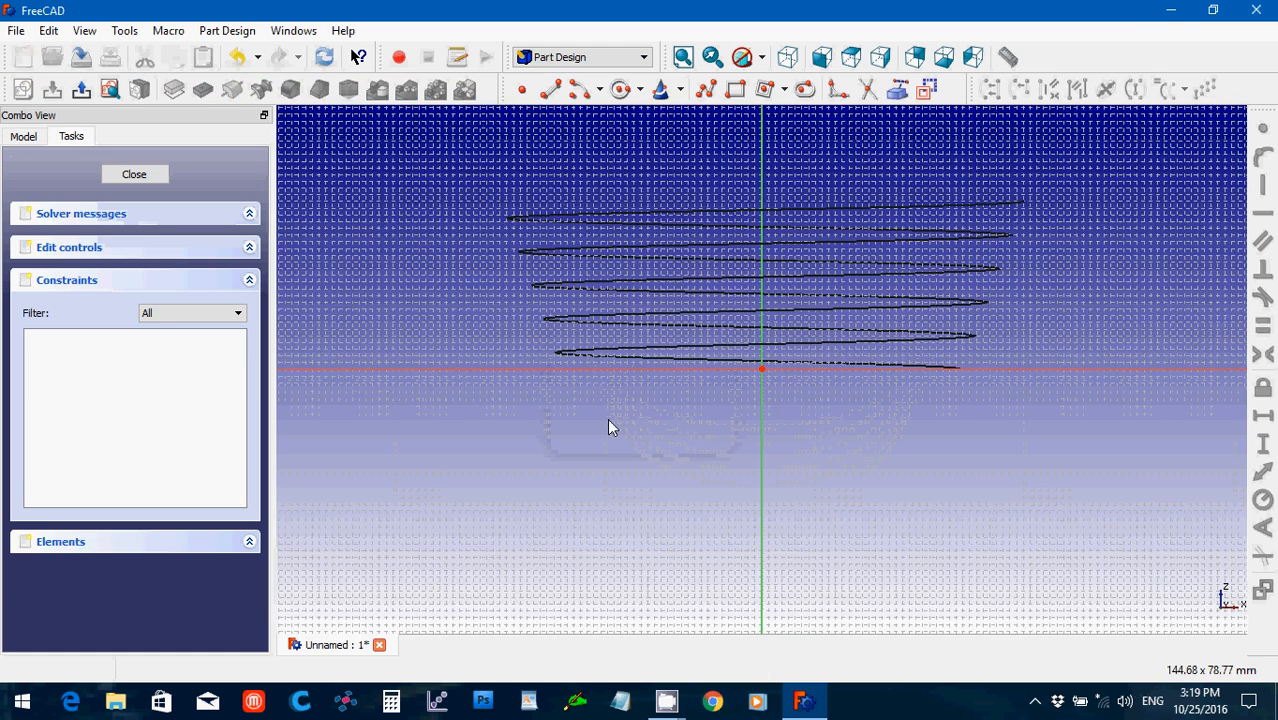
# - Zoom the view and close the finished trapezoid sketch
pyautogui.scroll(3)
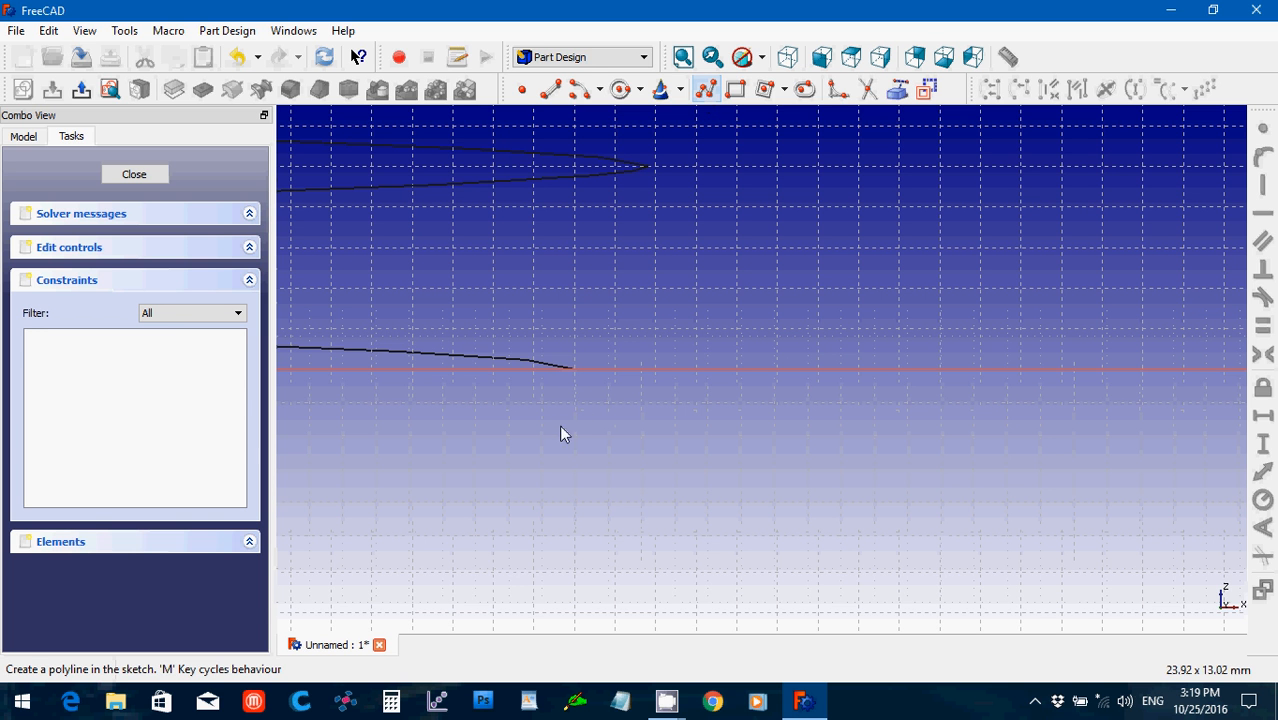
pyautogui.moveTo(575, 337)
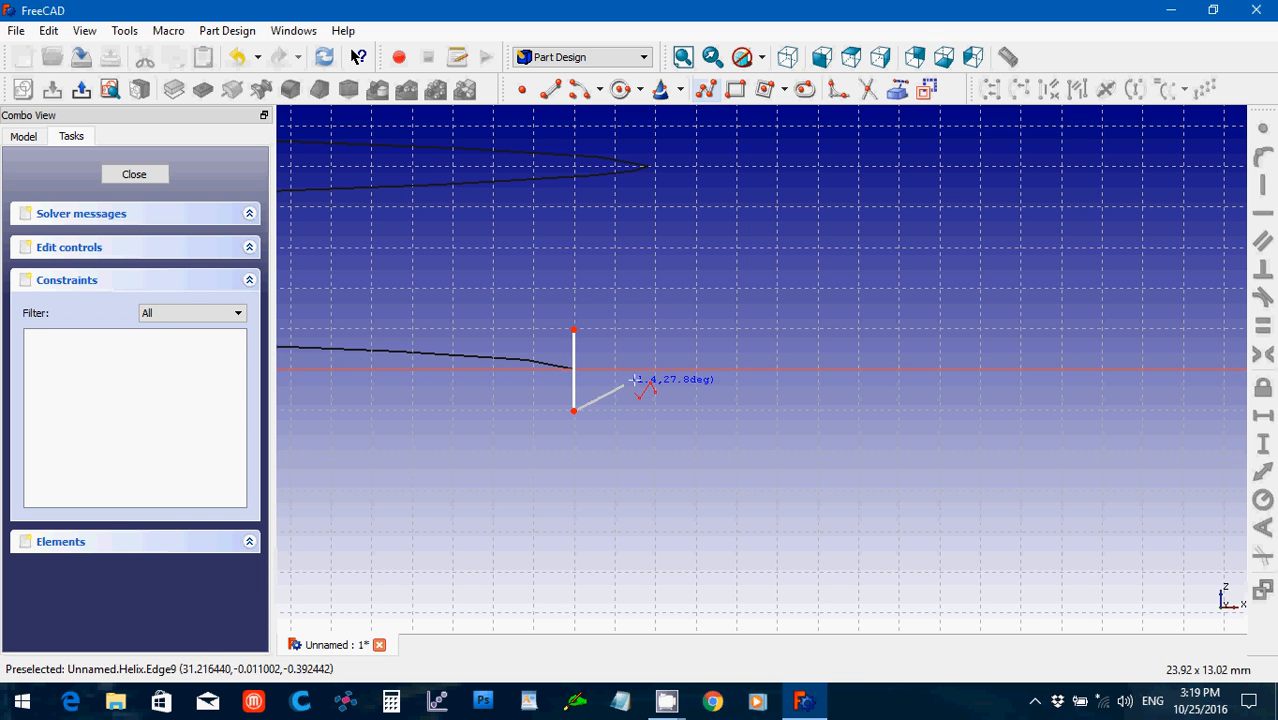
pyautogui.moveTo(665, 390)
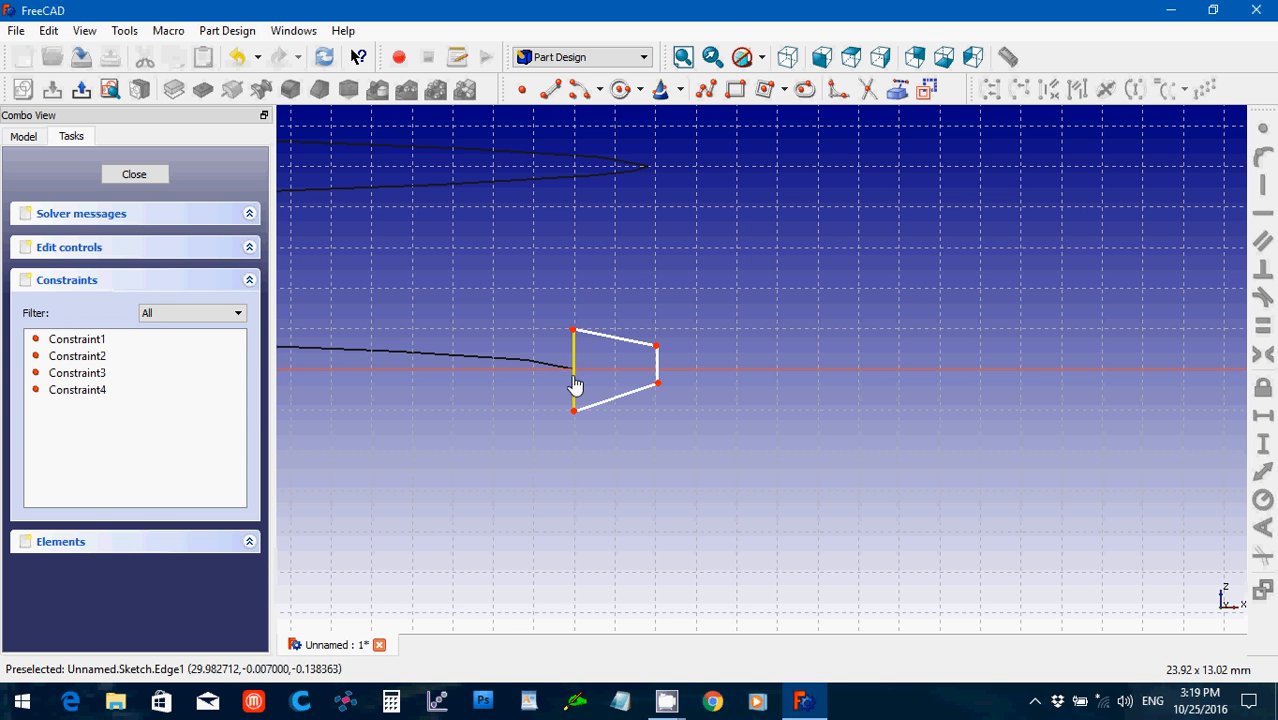
pyautogui.moveTo(573, 384)
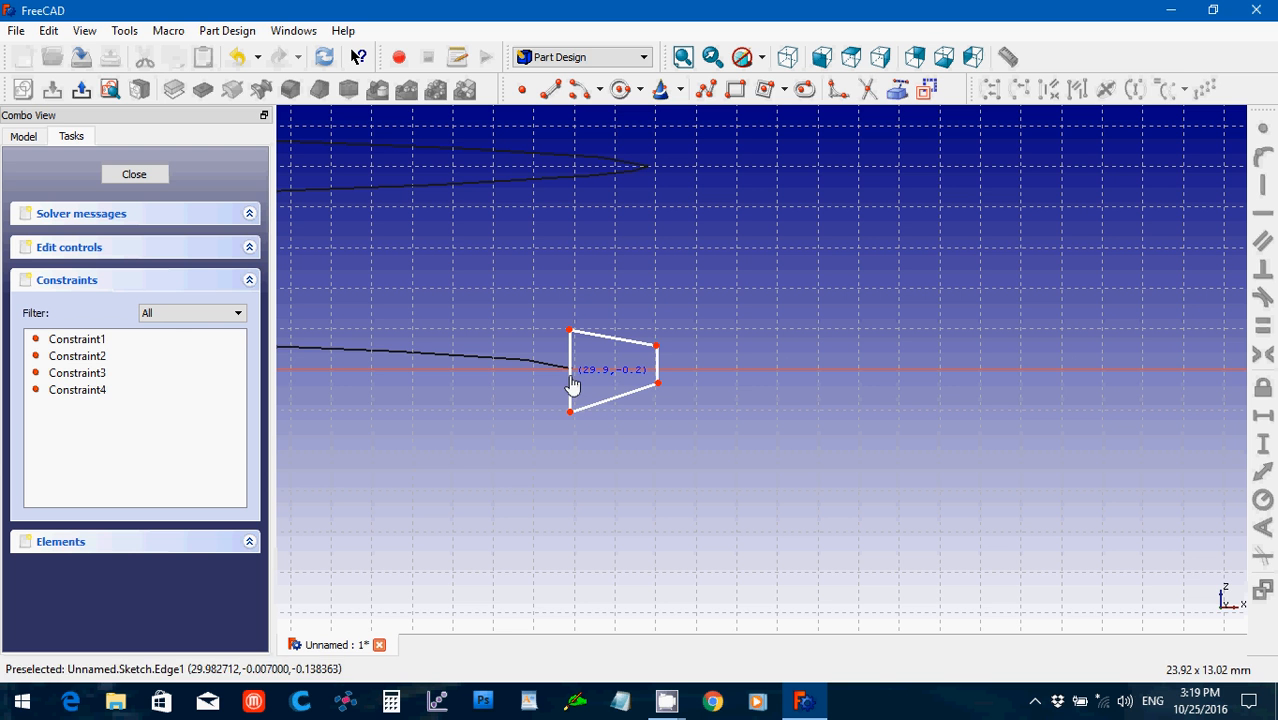
pyautogui.moveTo(647, 368)
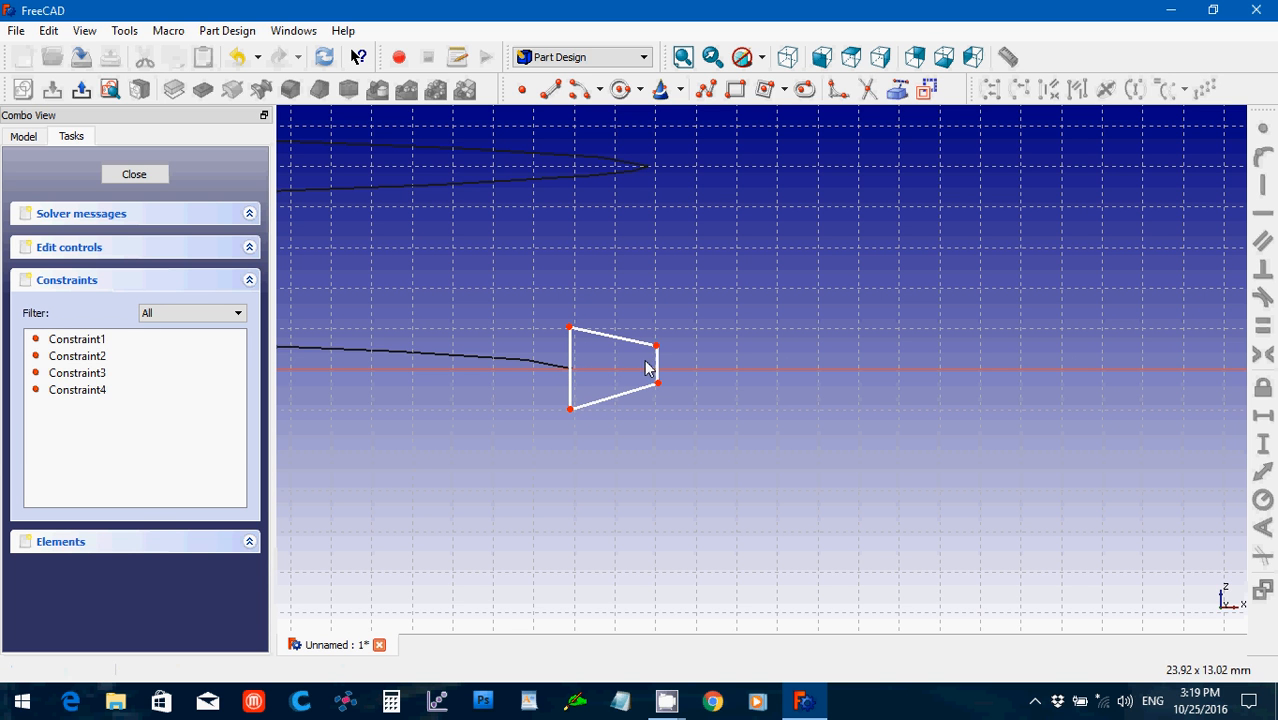
pyautogui.moveTo(648, 374)
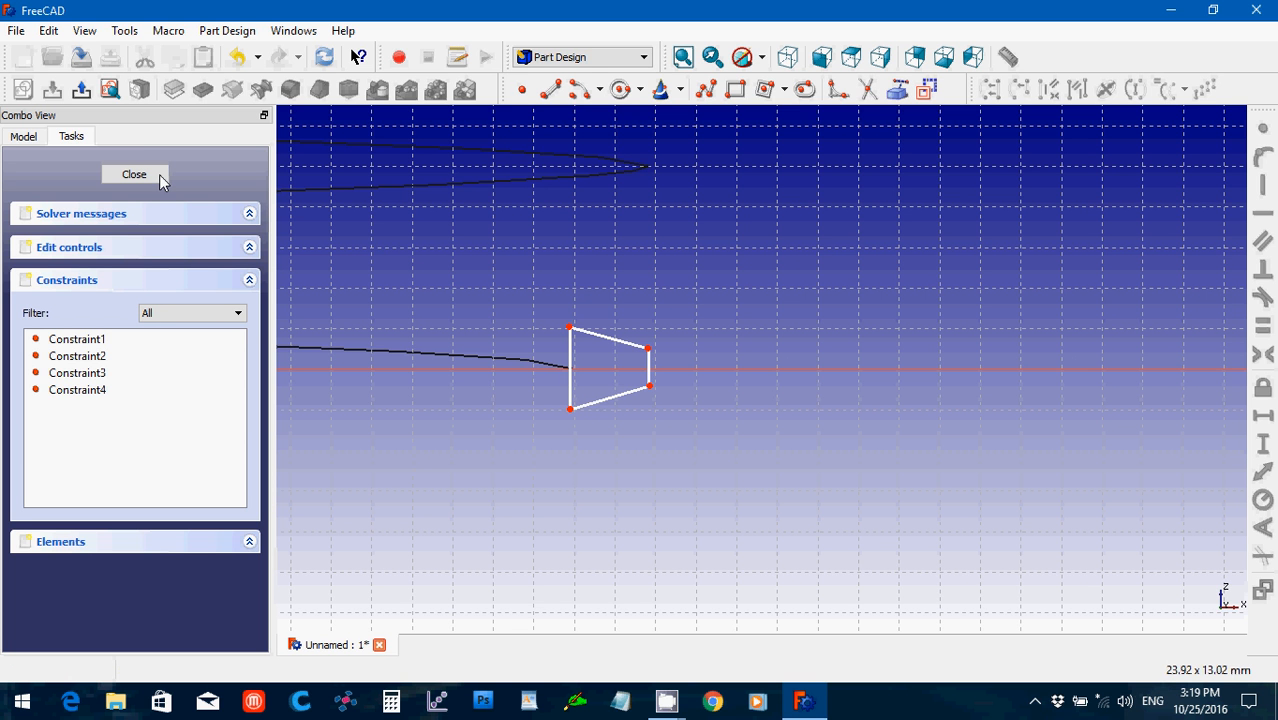
pyautogui.moveTo(148, 181)
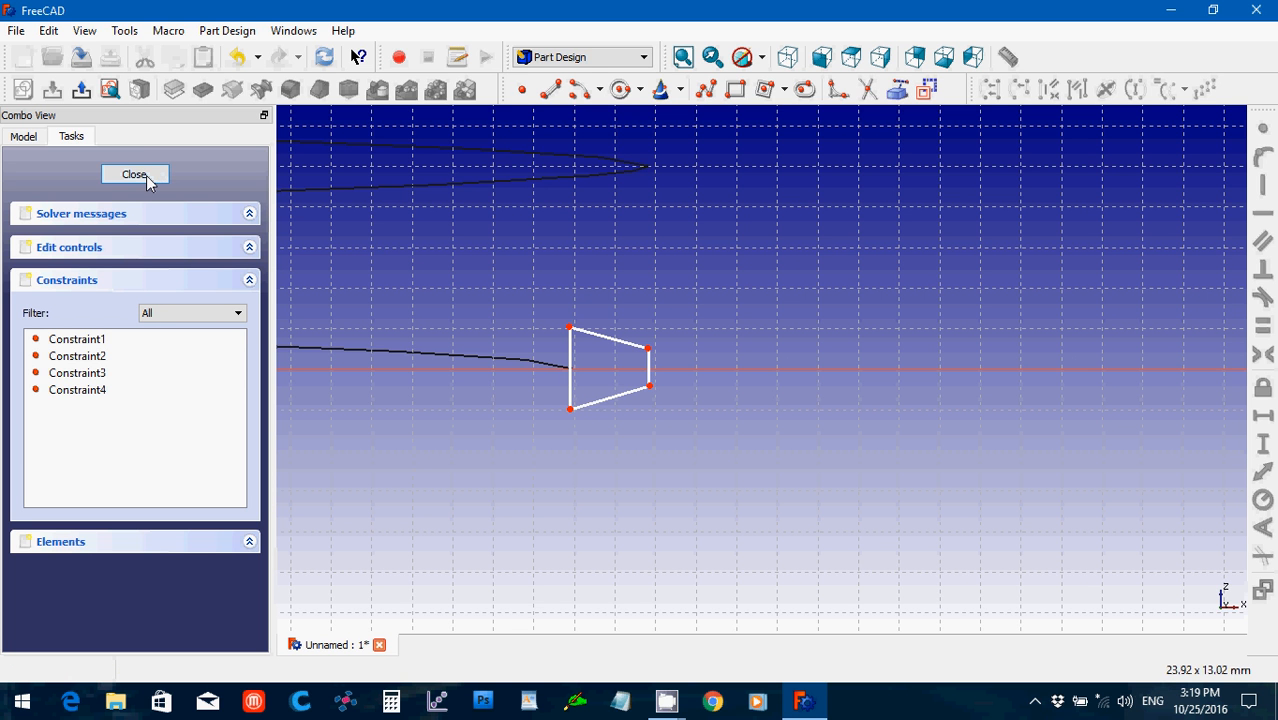
pyautogui.click(134, 174)
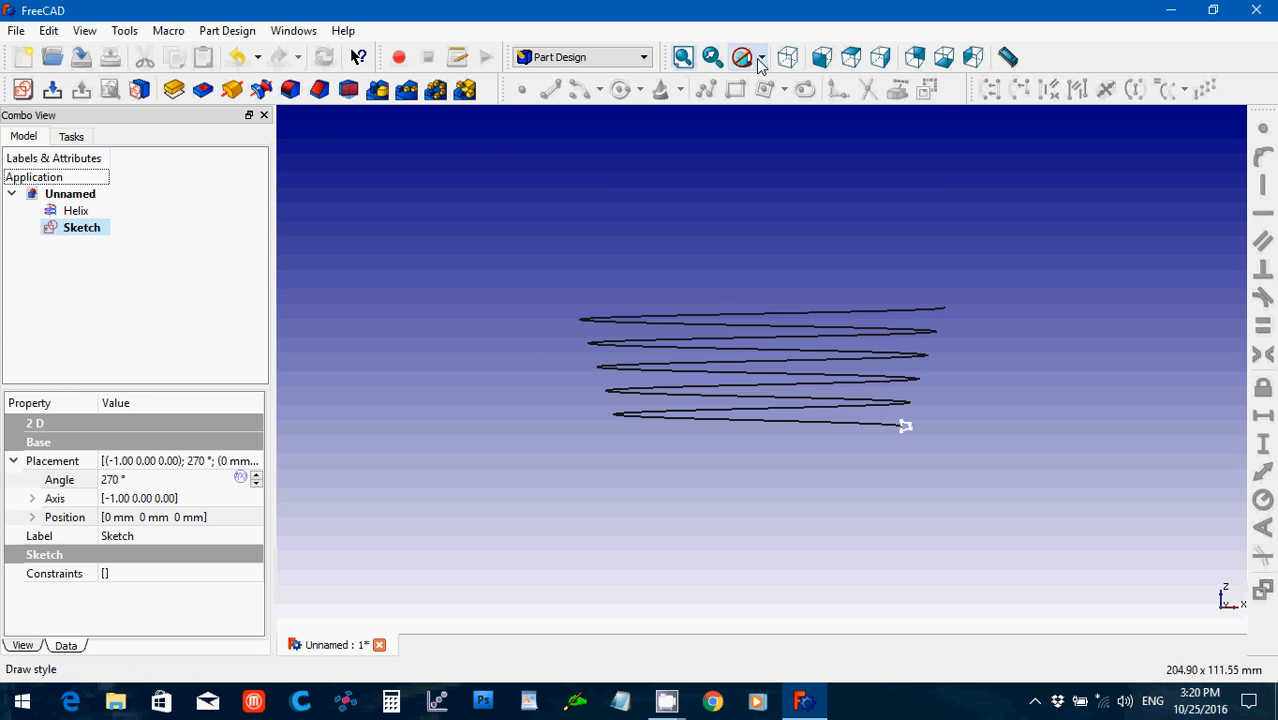
# - Switch to the Part workbench and start a Sweep with Sketch as a solid profile
pyautogui.click(787, 57)
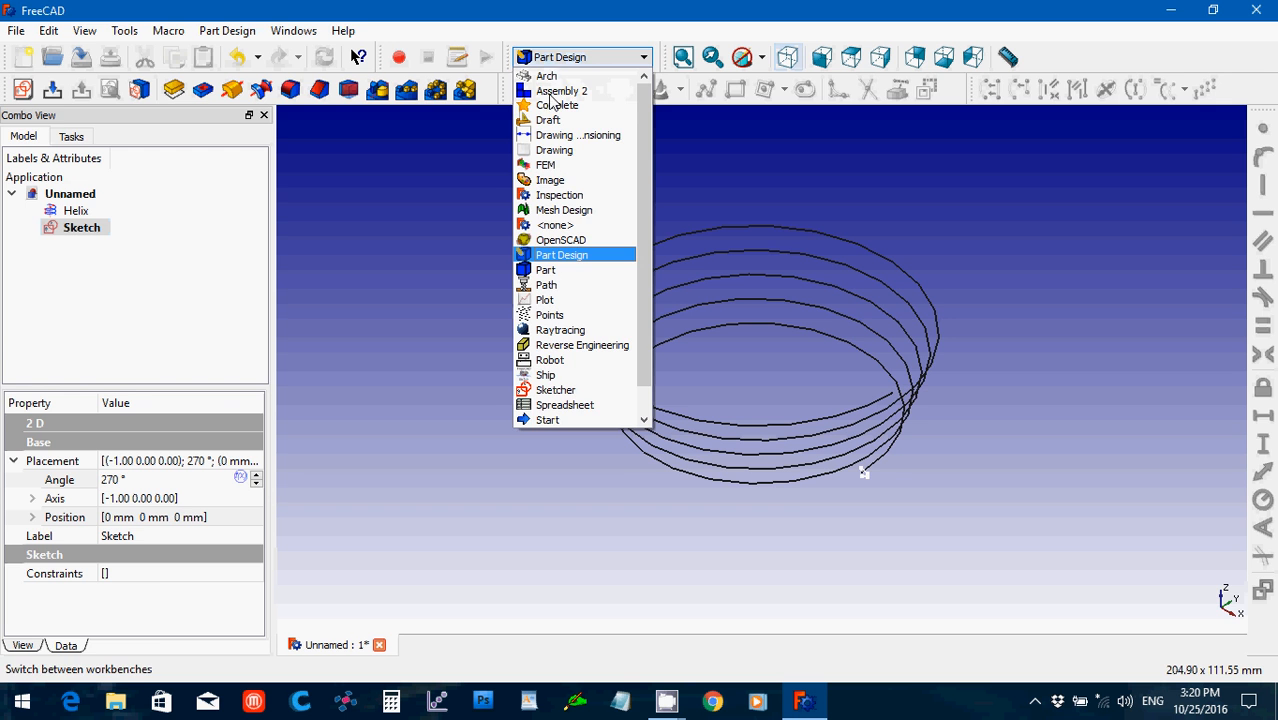
pyautogui.click(545, 270)
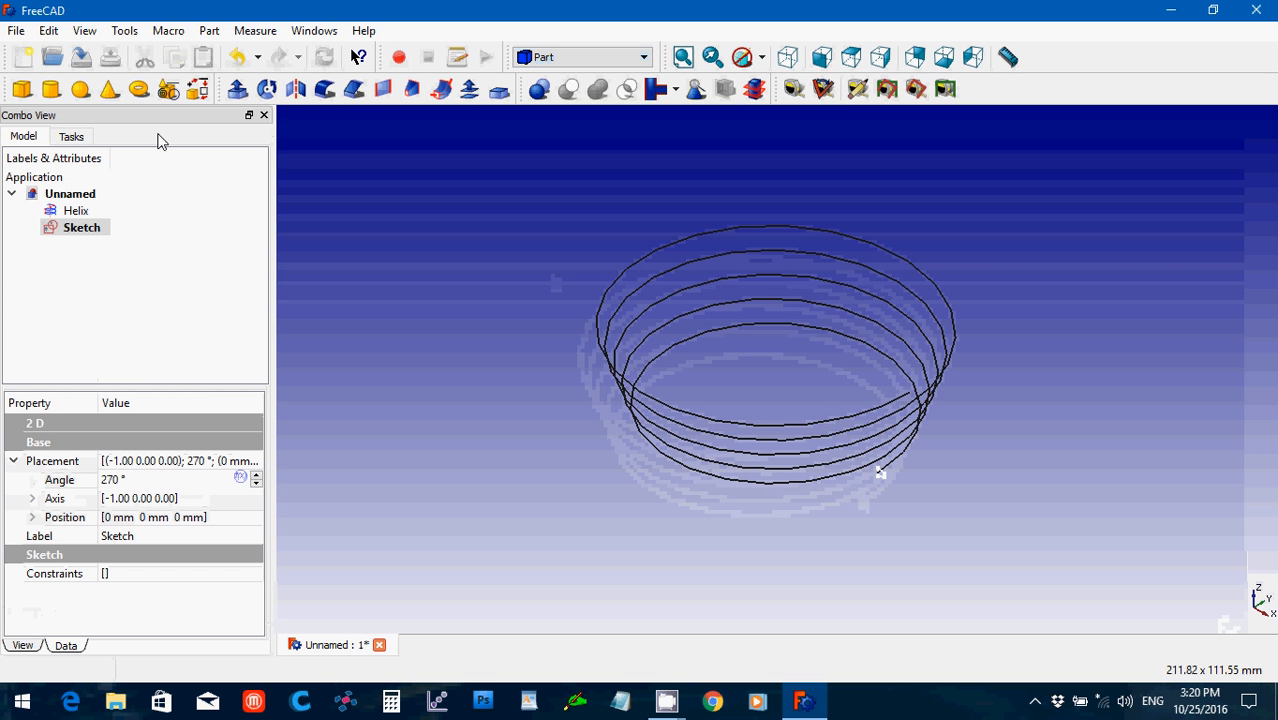
pyautogui.moveTo(445, 97)
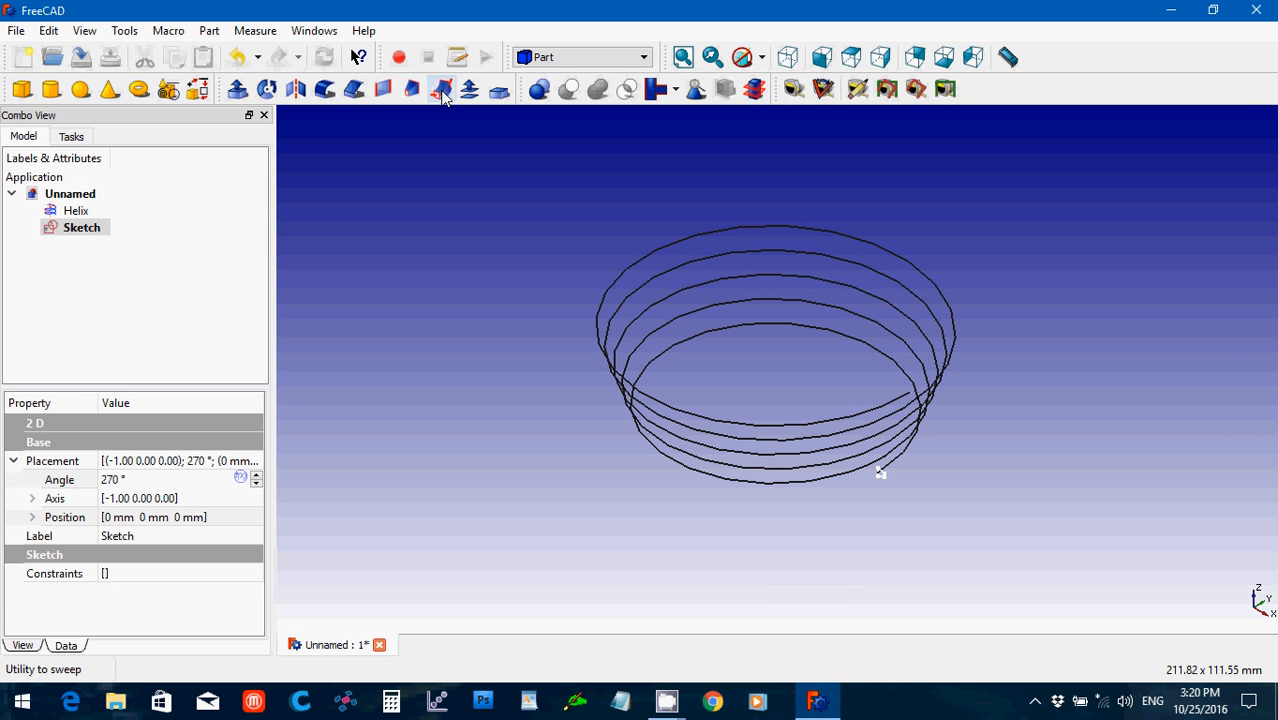
pyautogui.click(442, 90)
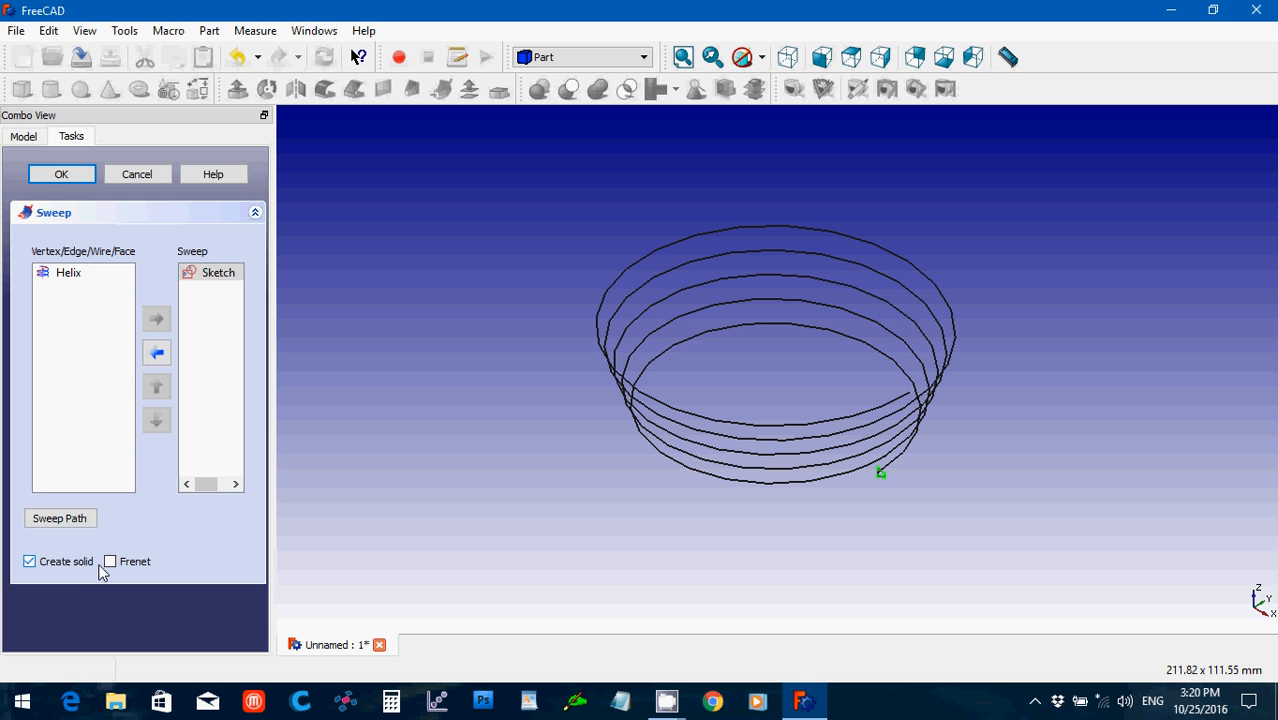
# - Enable Frenet, recover from the wrong-selection error, and sweep the profile along the helix
pyautogui.click(110, 561)
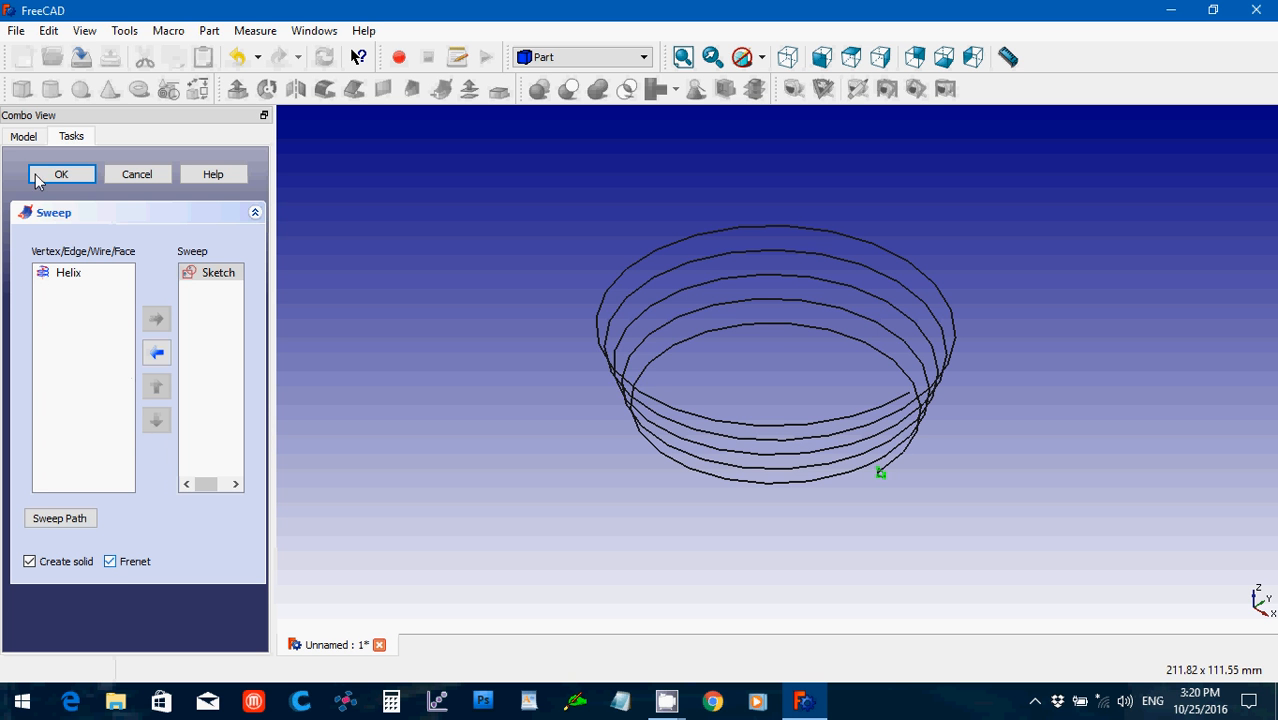
pyautogui.click(61, 174)
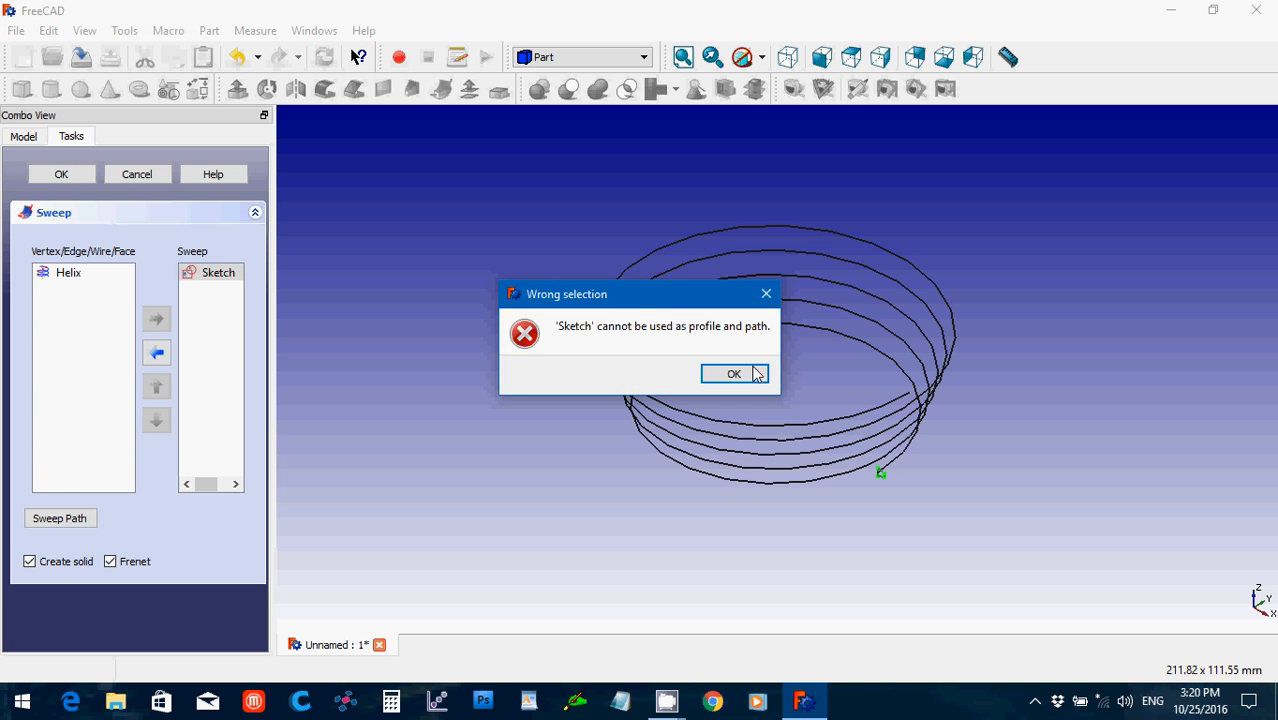
pyautogui.click(734, 373)
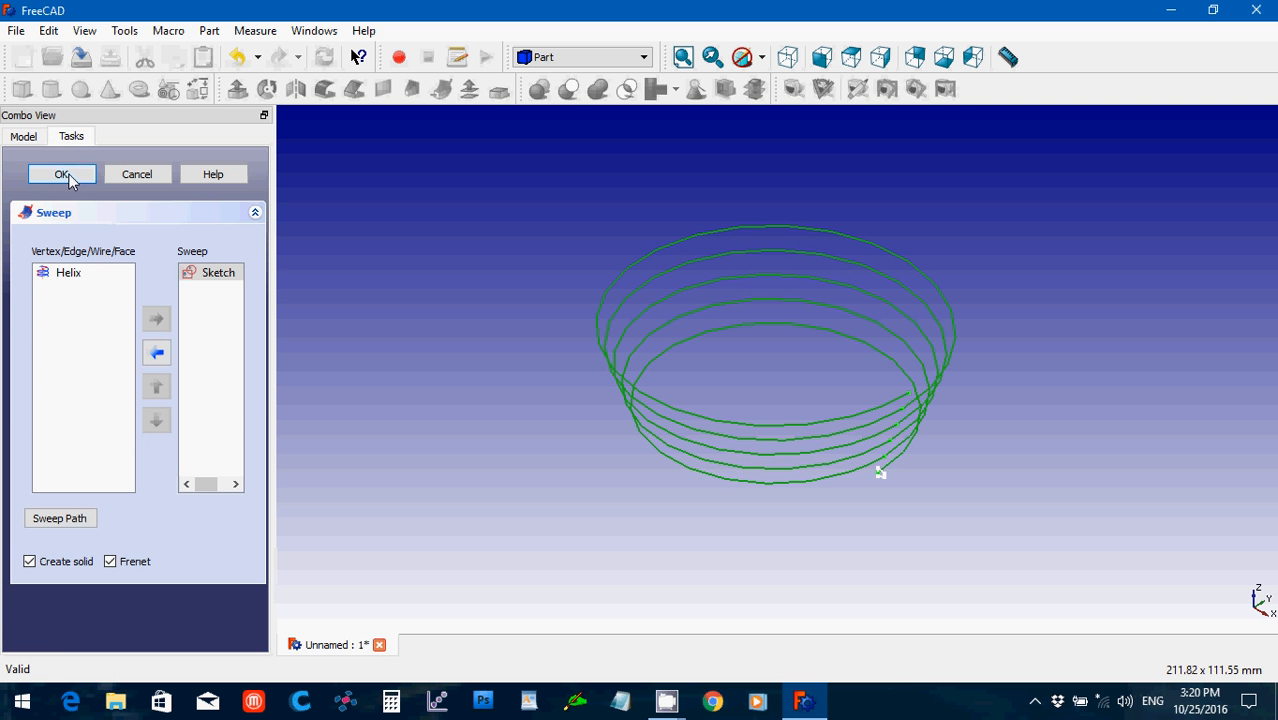
pyautogui.click(62, 174)
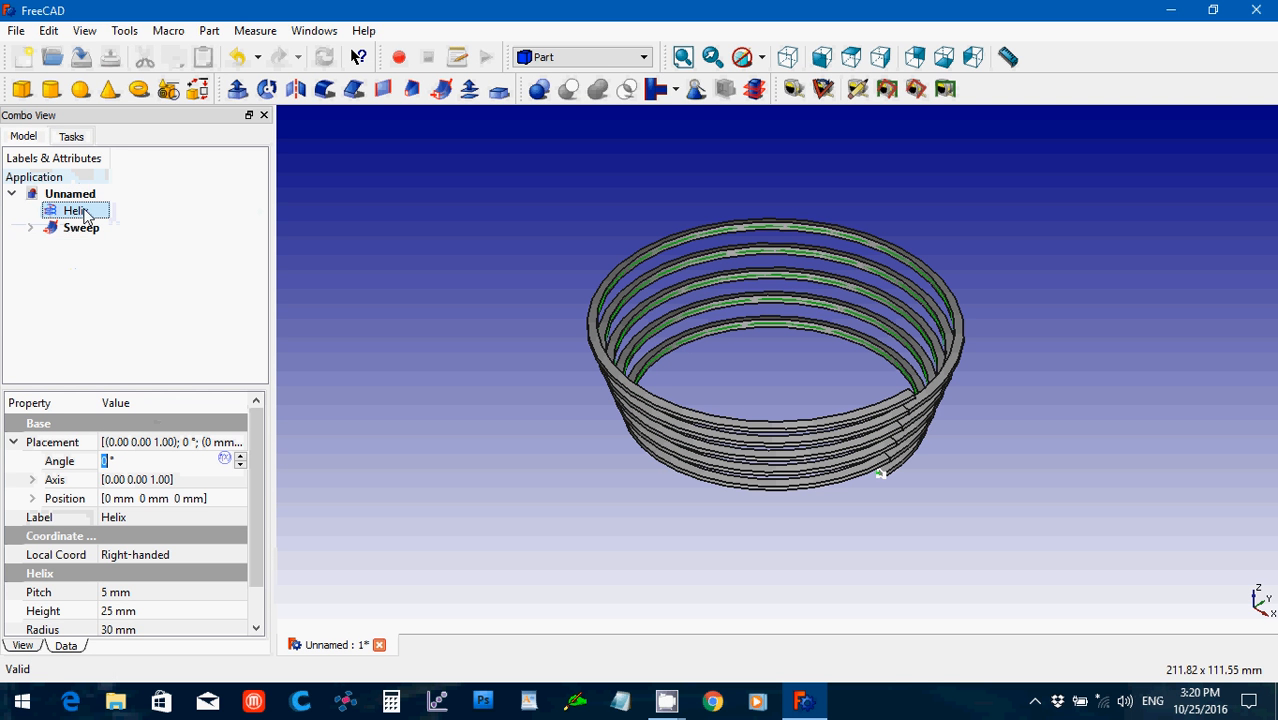
# - Hide the Helix object and return to the axonometric view of the thread
pyautogui.click(99, 244)
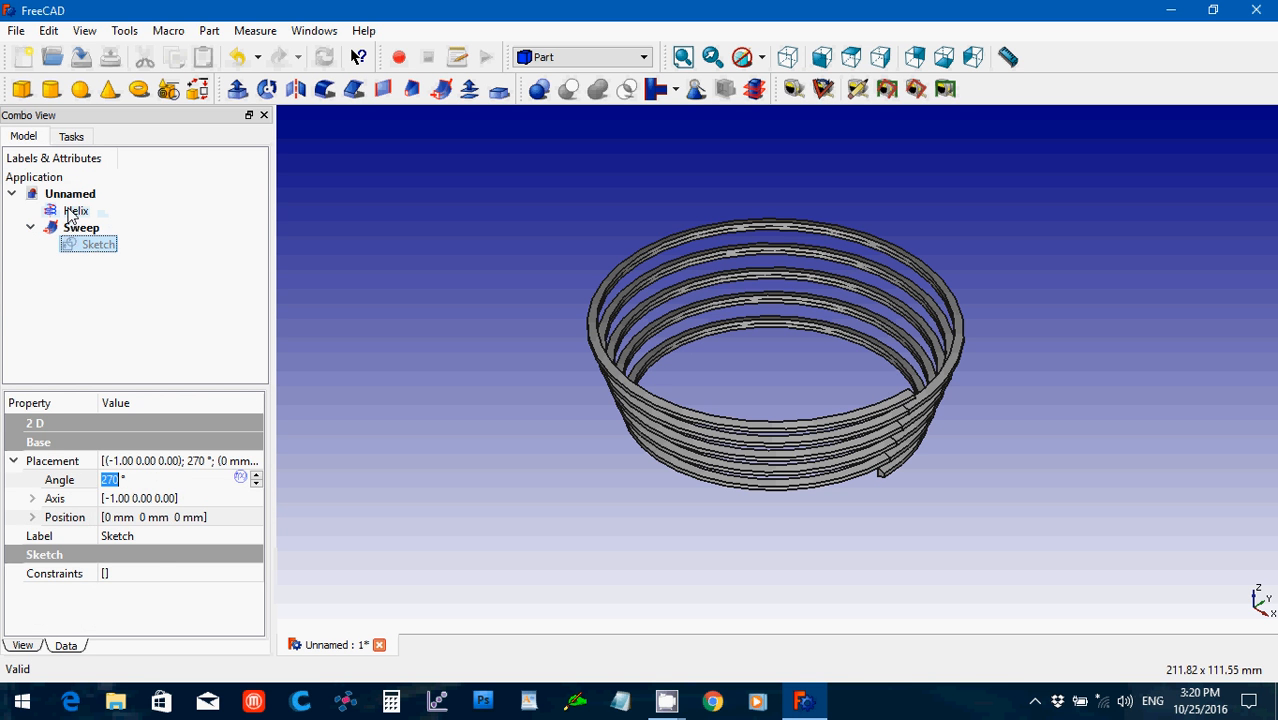
pyautogui.click(76, 210)
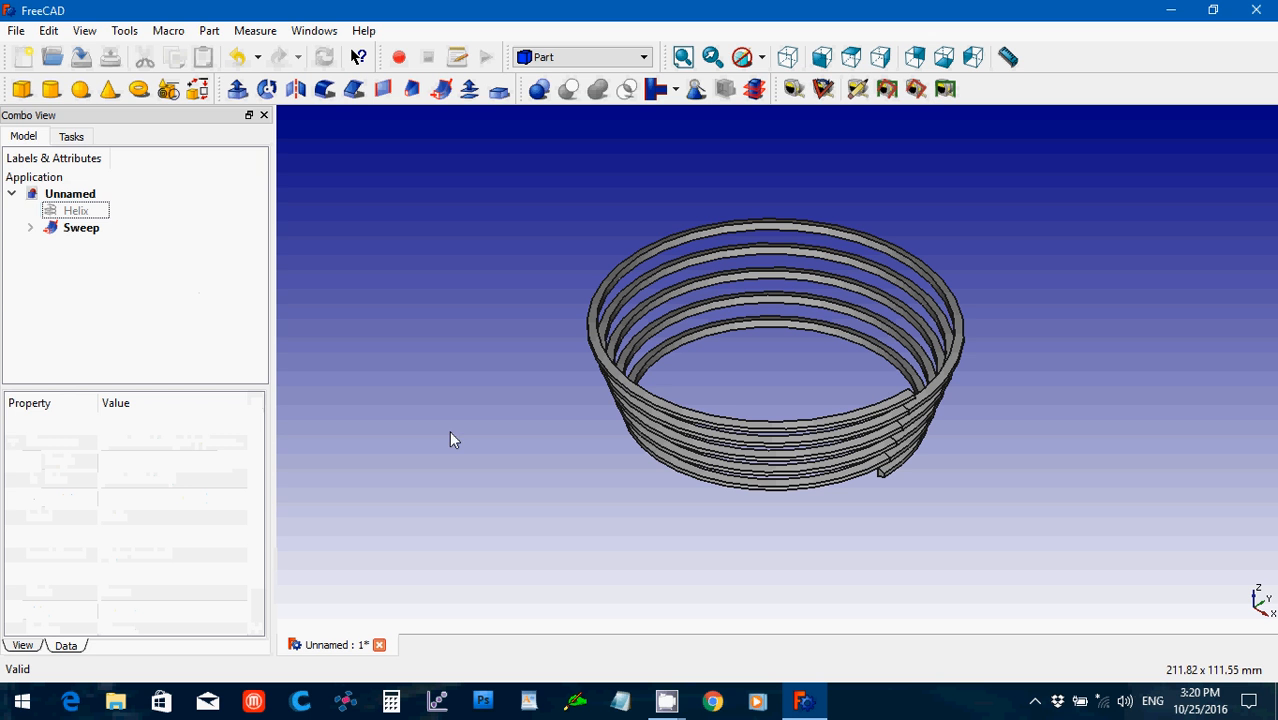
pyautogui.moveTo(518, 390)
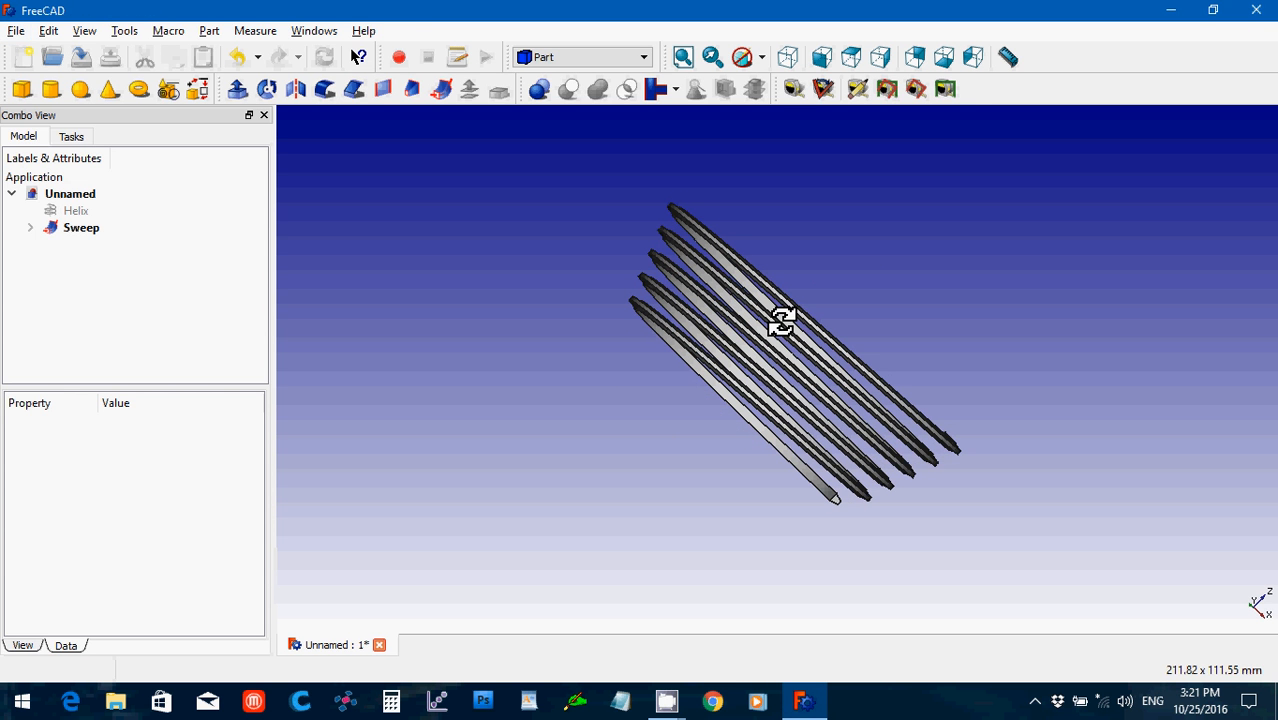
pyautogui.moveTo(750, 350)
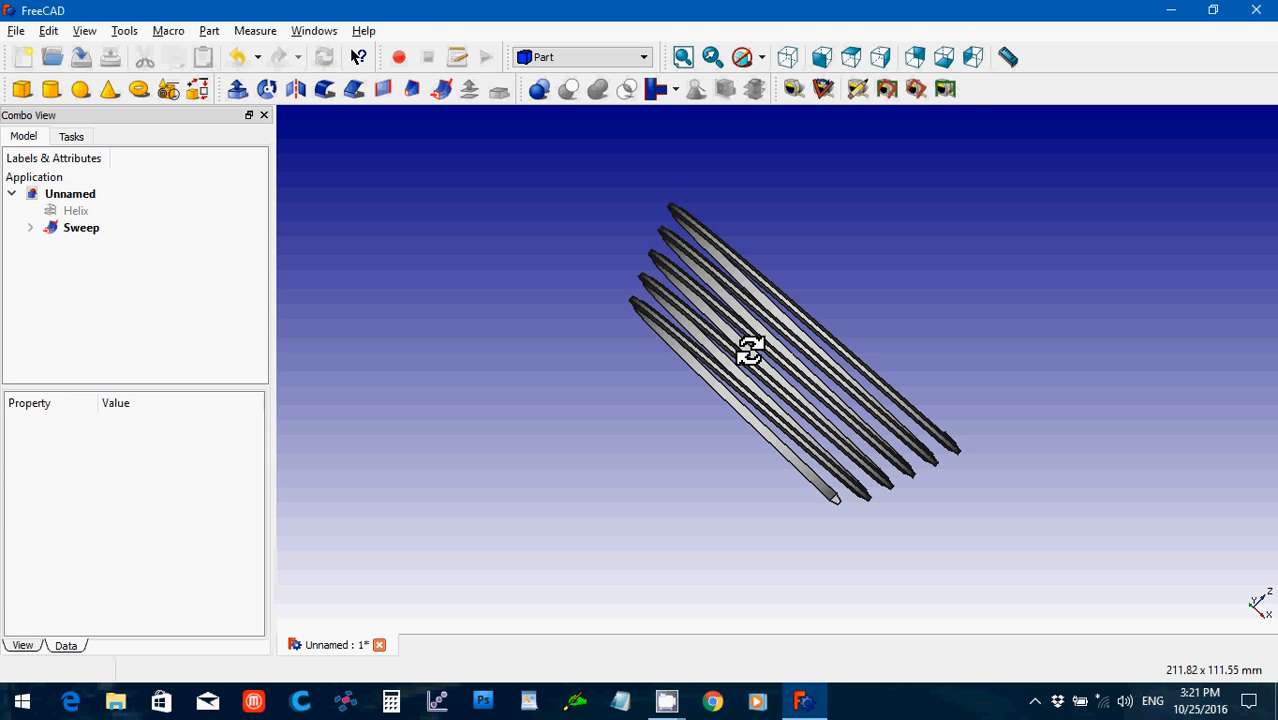
pyautogui.moveTo(345, 284)
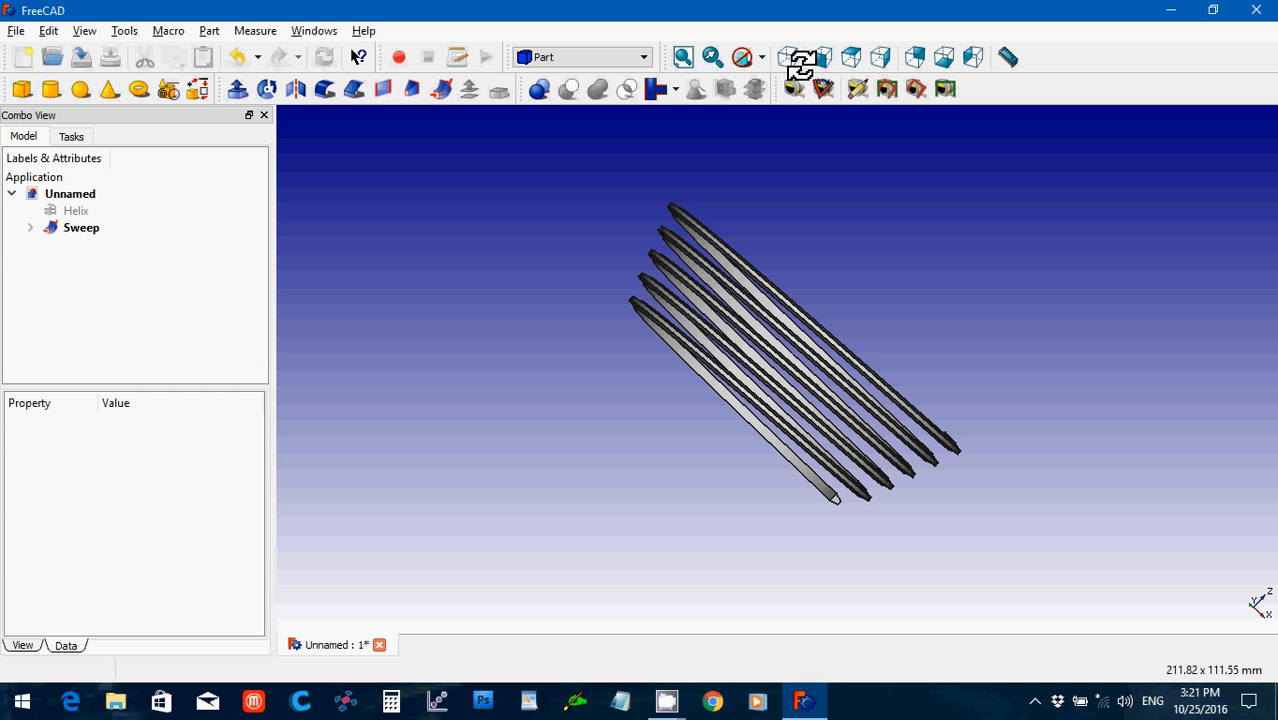
pyautogui.click(800, 57)
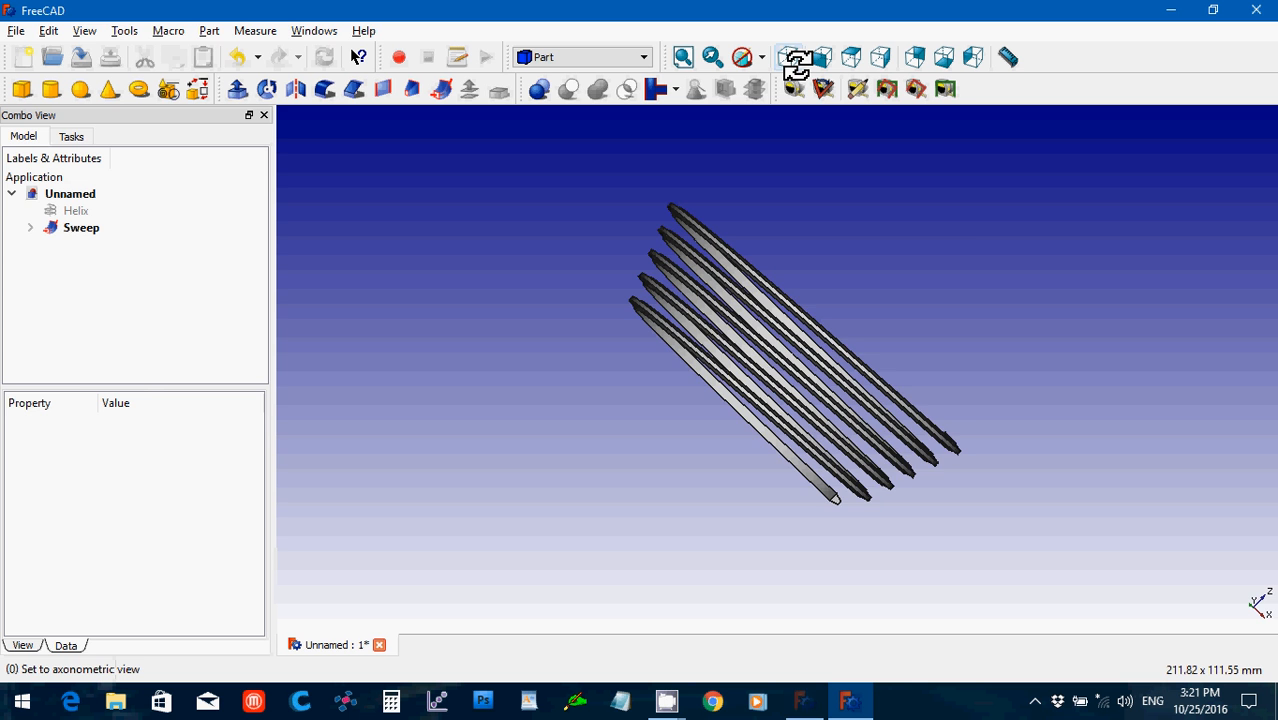